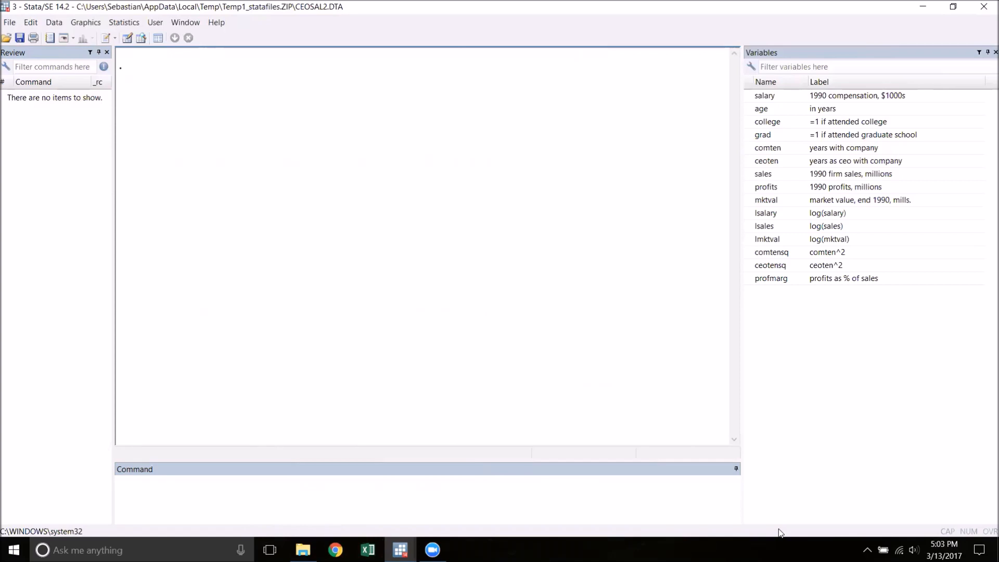
mouse_move(907, 487)
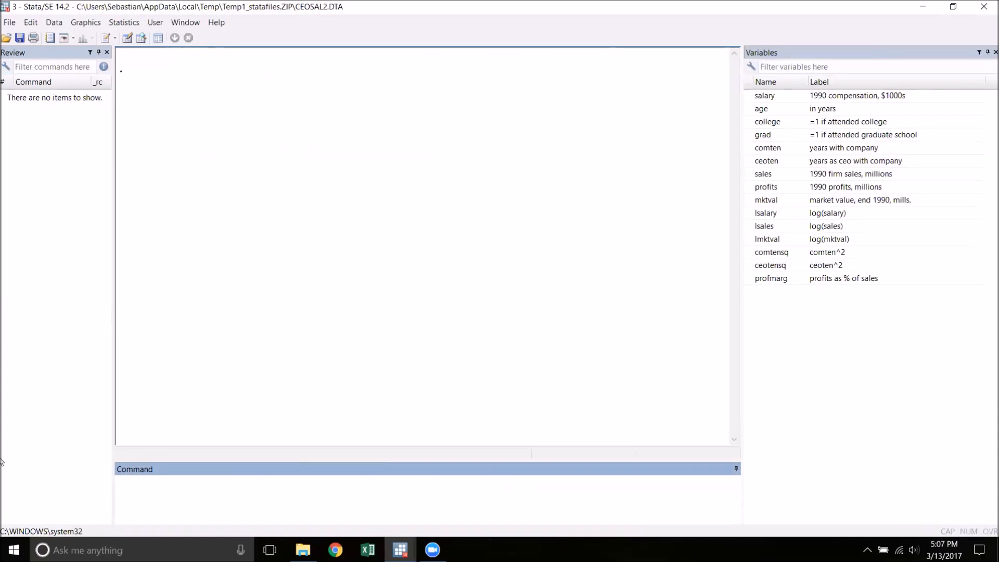
- Run 'reg salary age comten ceoten sales college grad' to estimate the full six-regressor model
type("reg salary")
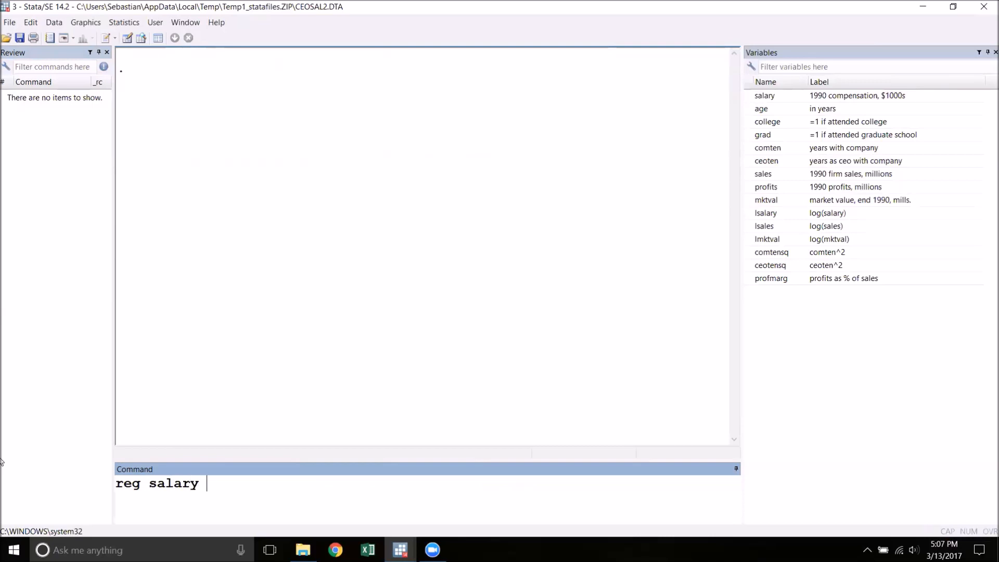
type("age")
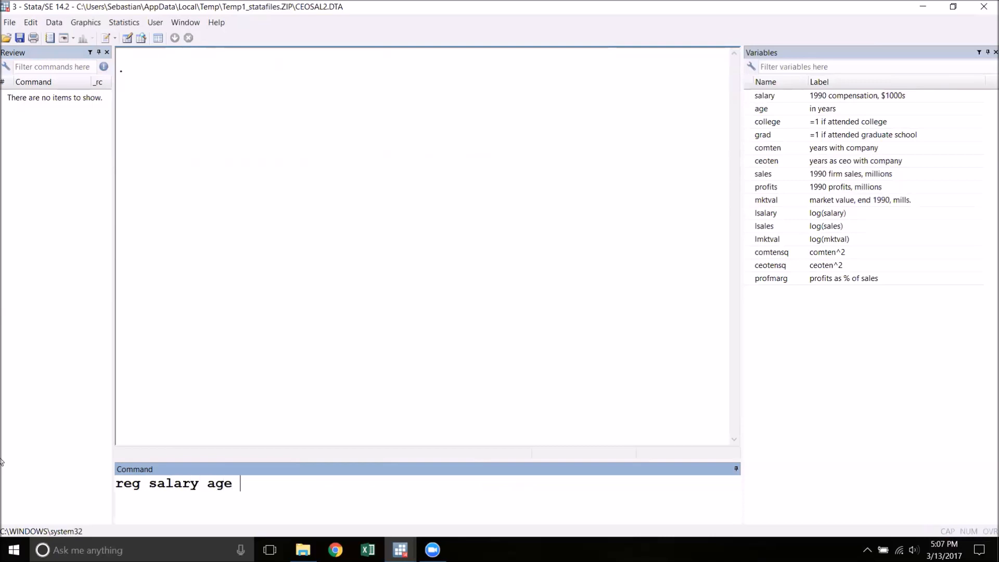
type("comten ceoten")
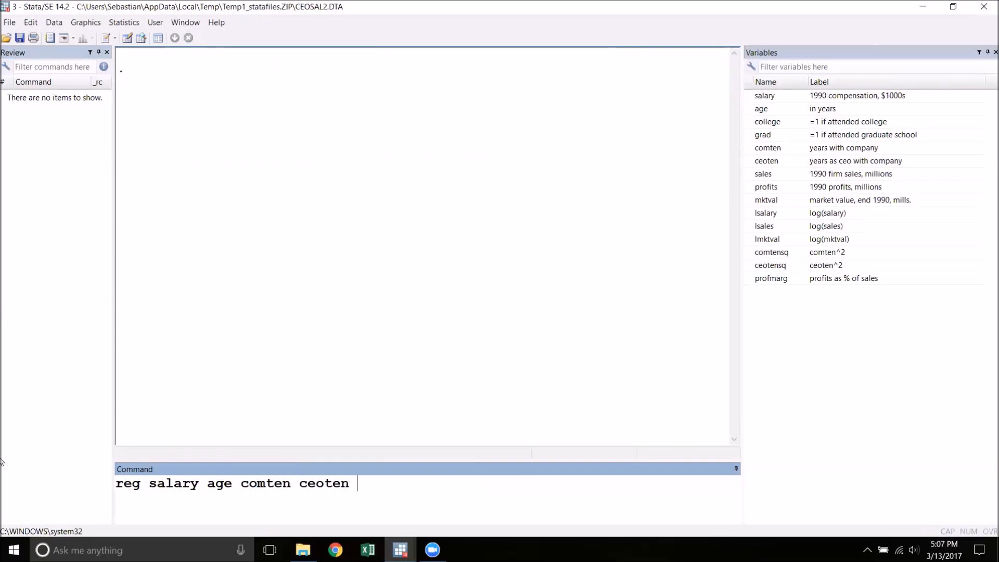
type("sales")
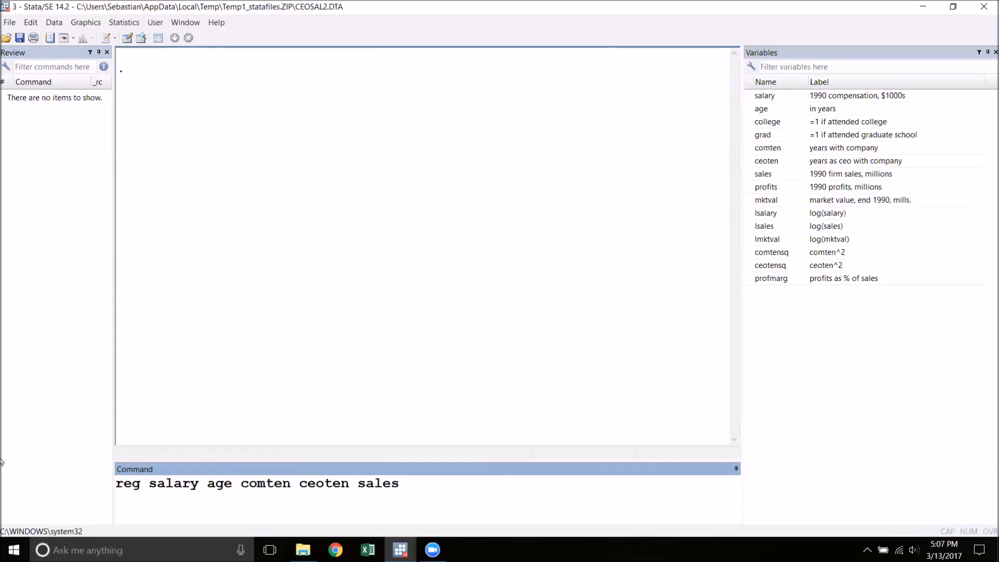
type("college")
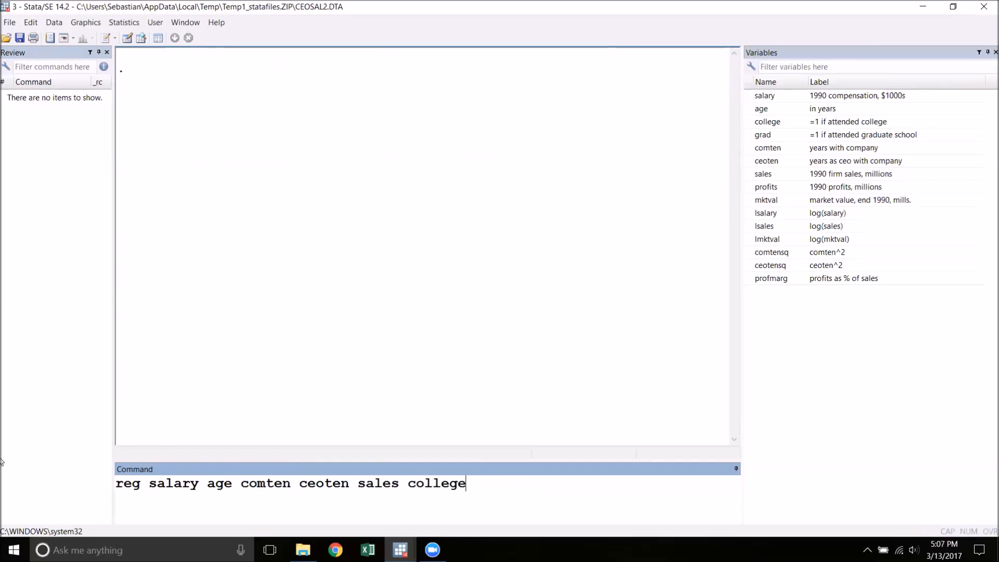
type("grad")
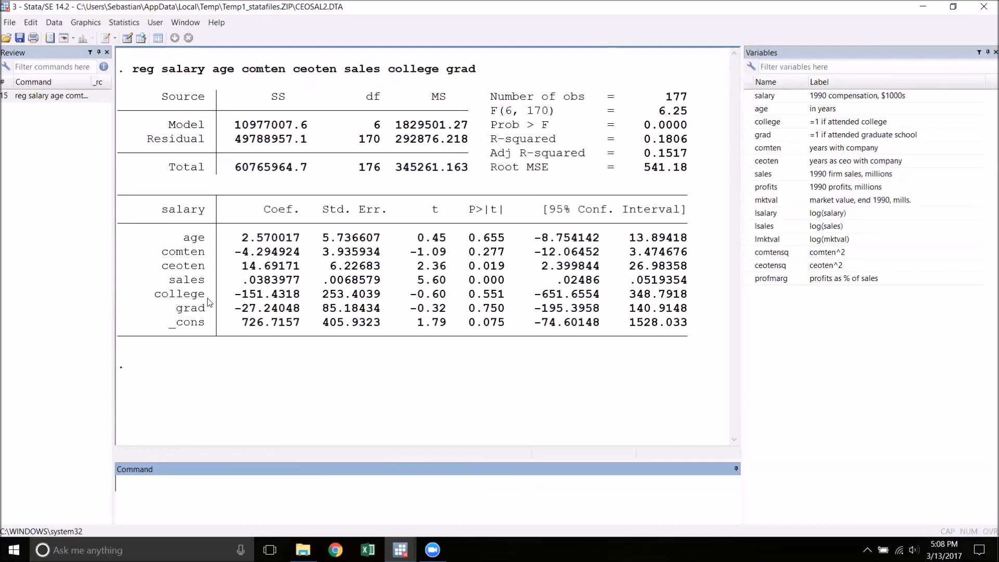
mouse_move(370, 255)
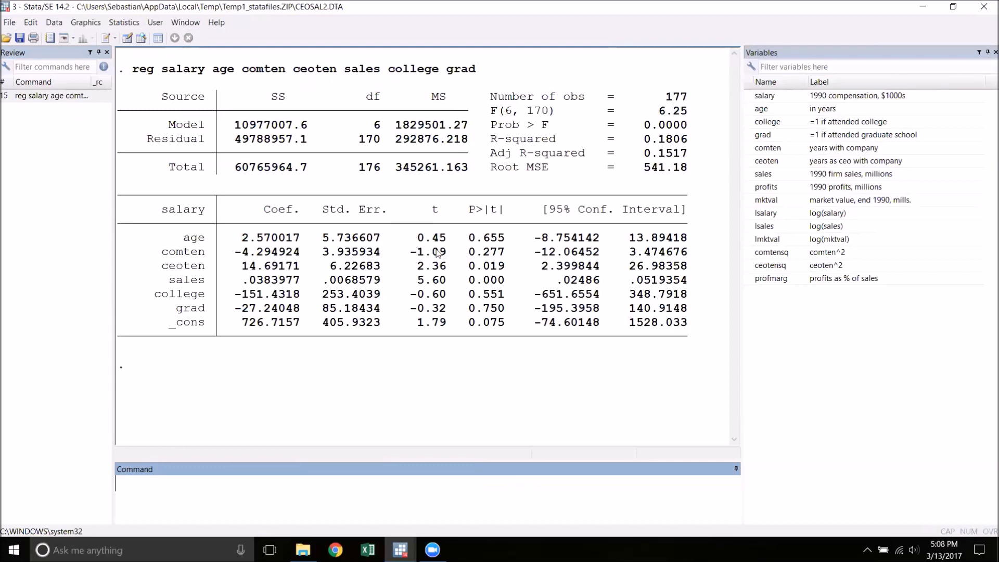
mouse_move(449, 240)
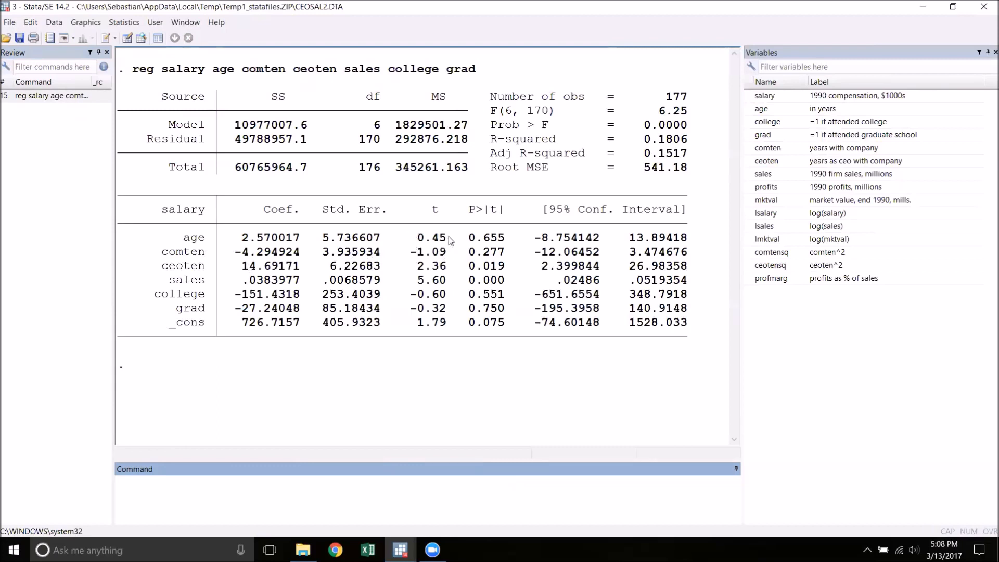
mouse_move(504, 255)
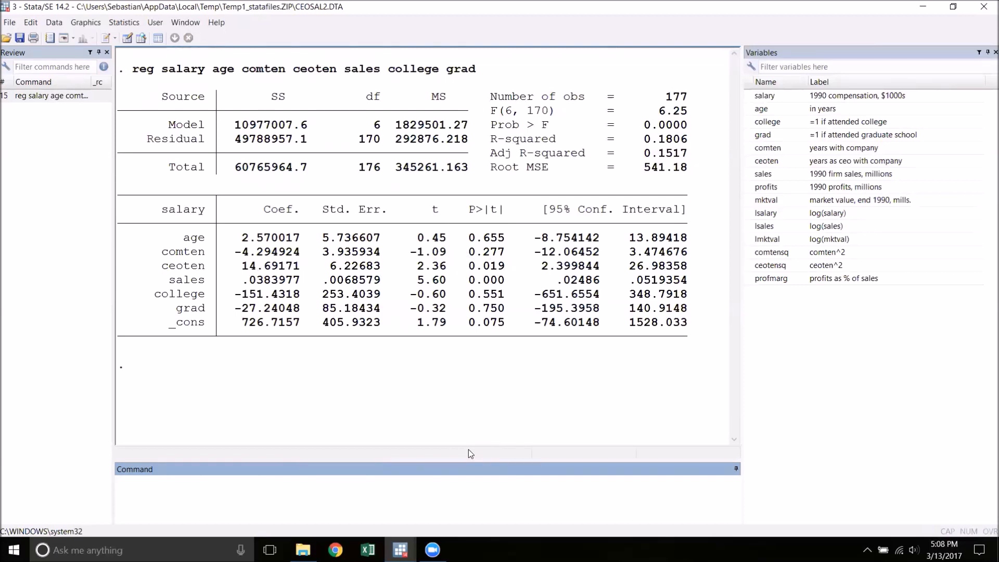
left_click(255, 484)
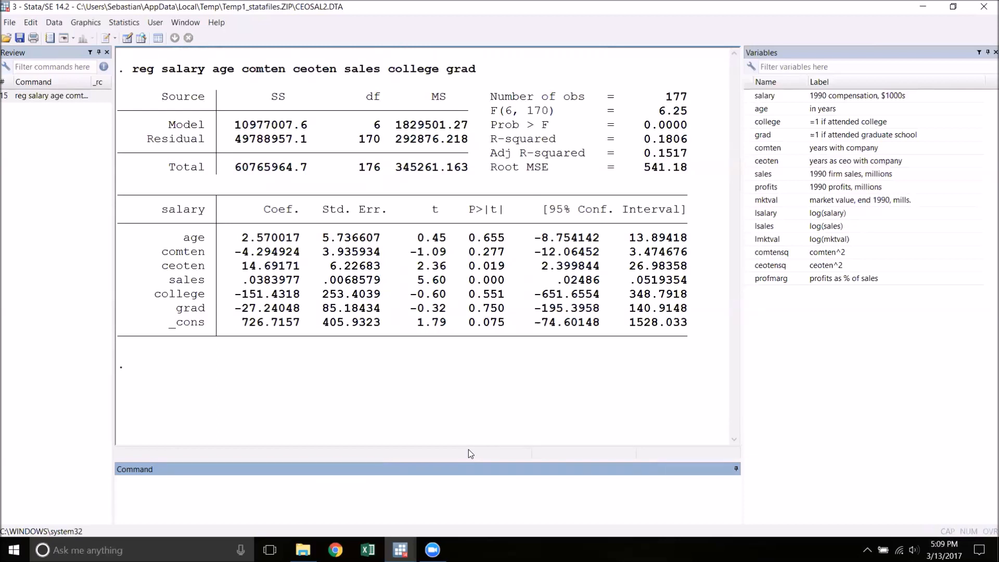
left_click(255, 484)
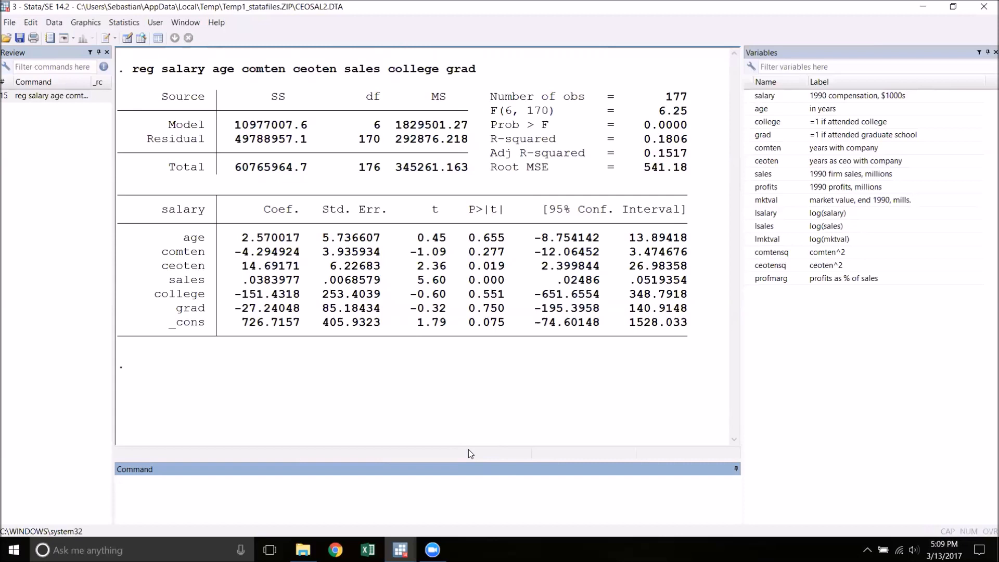
left_click(426, 484)
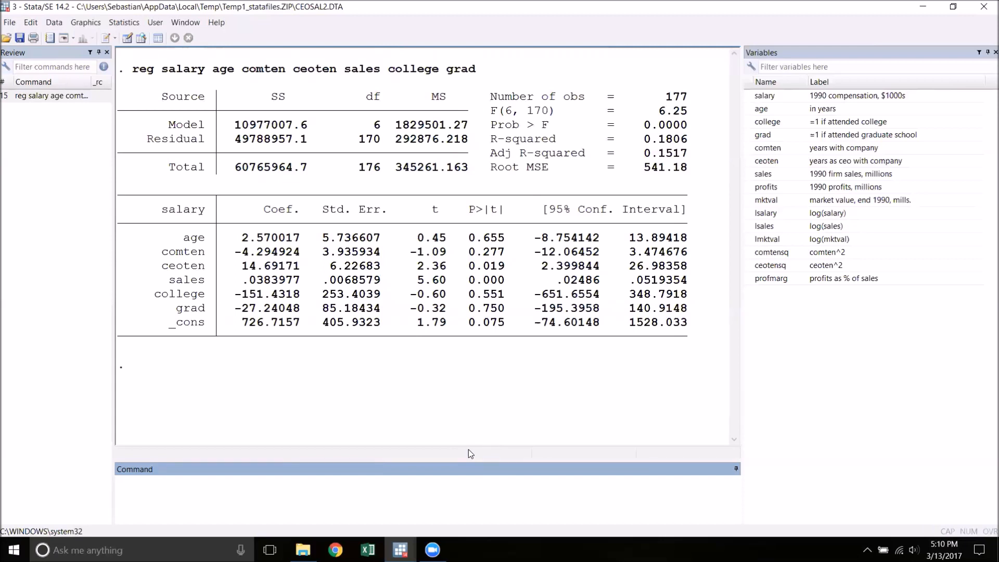
- Run 'reg salary sales college grad' for the restricted model, giving R-squared 0.1485
type("reg")
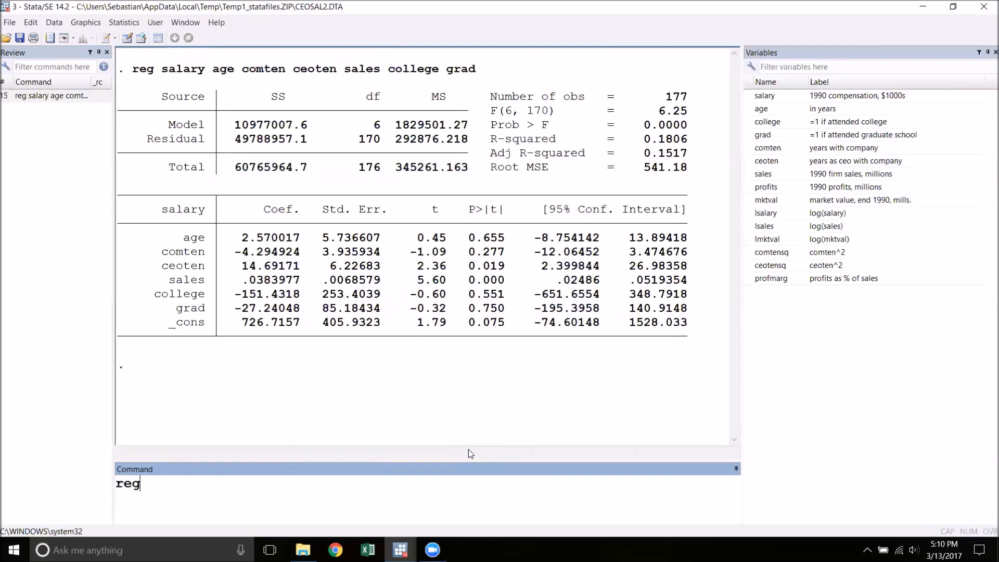
type("salar")
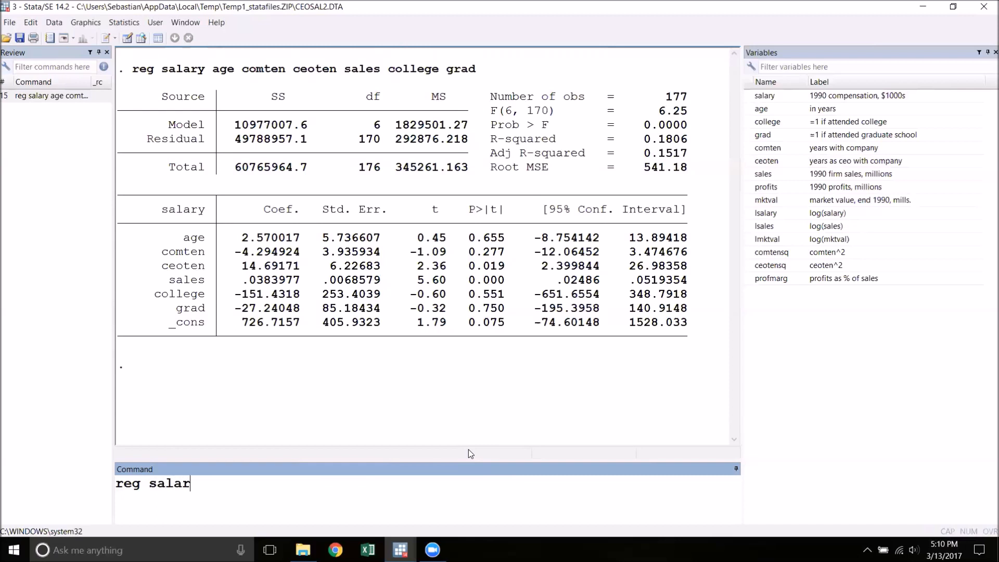
type("y")
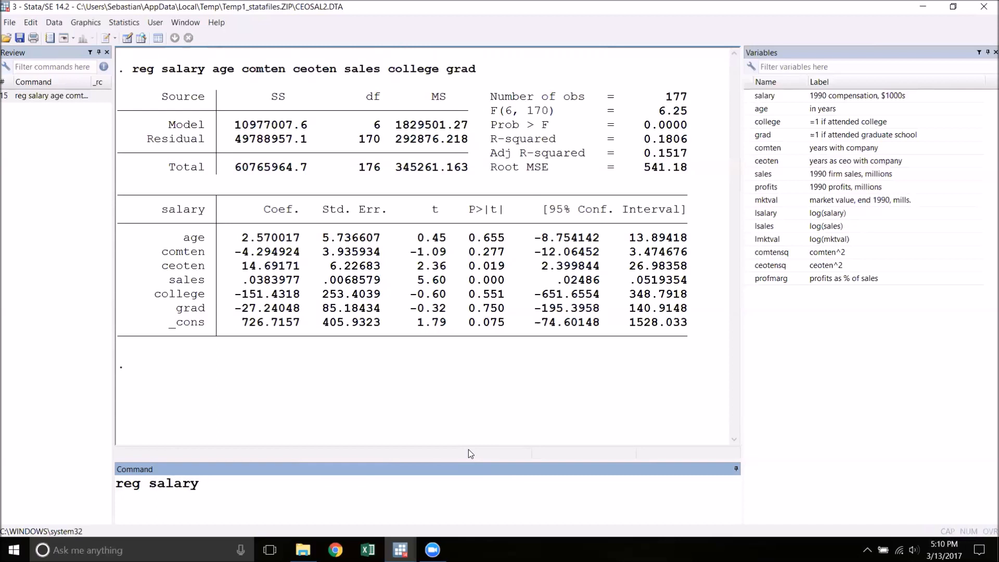
type("sales coll")
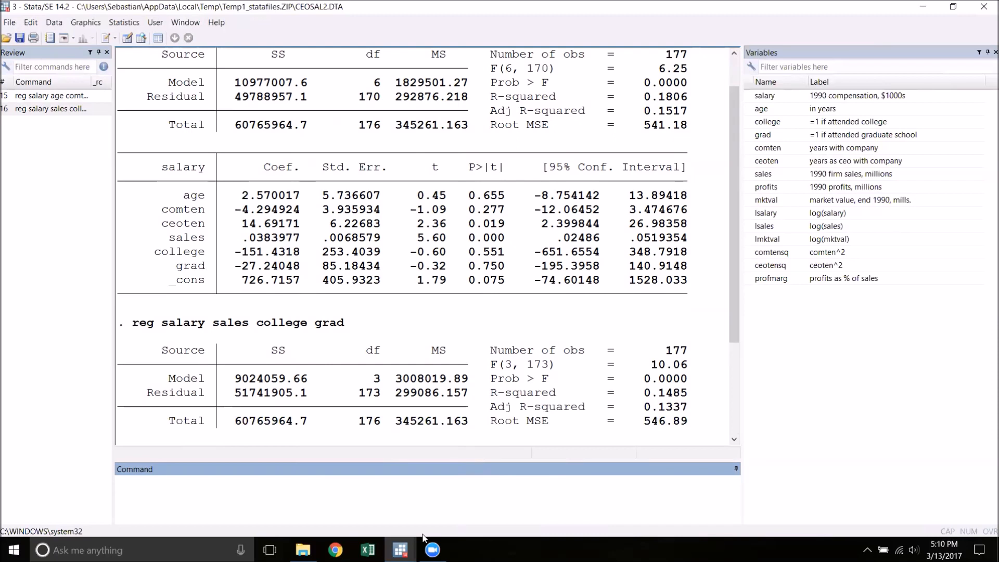
- Display (51741905.1 - 49788957.1)/3, the F numerator 650982.67, and begin the next display command
type("di (")
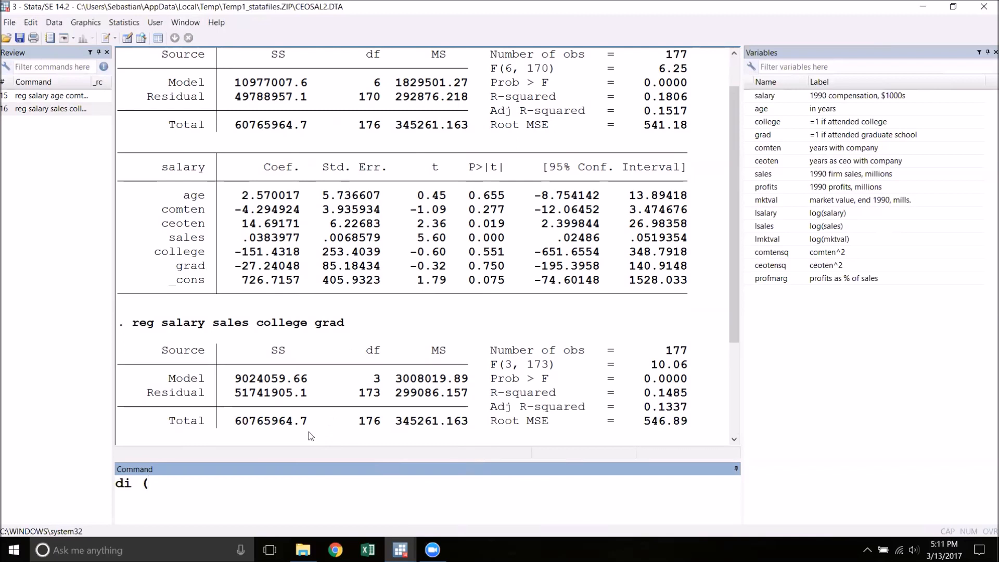
mouse_move(310, 400)
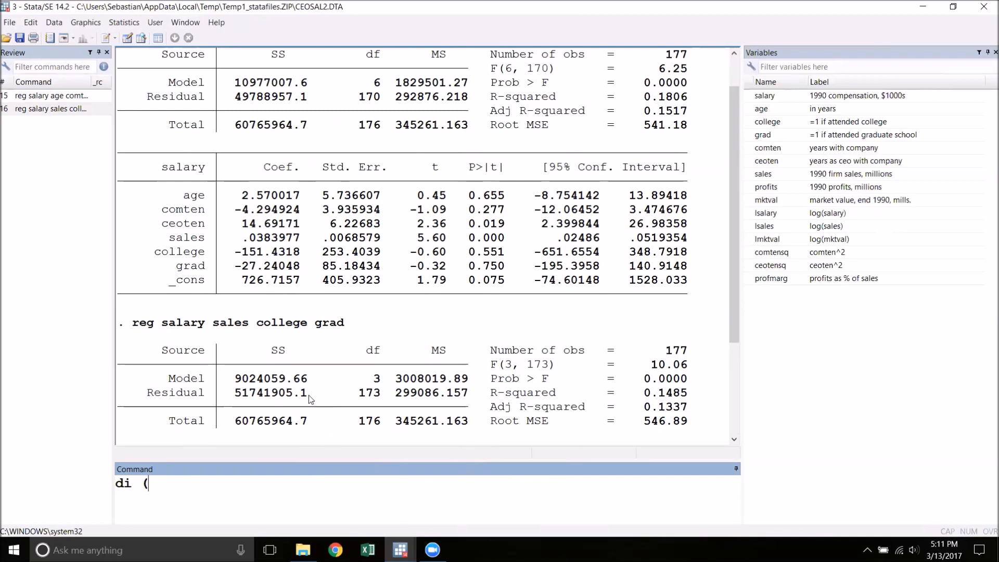
double_click(271, 392)
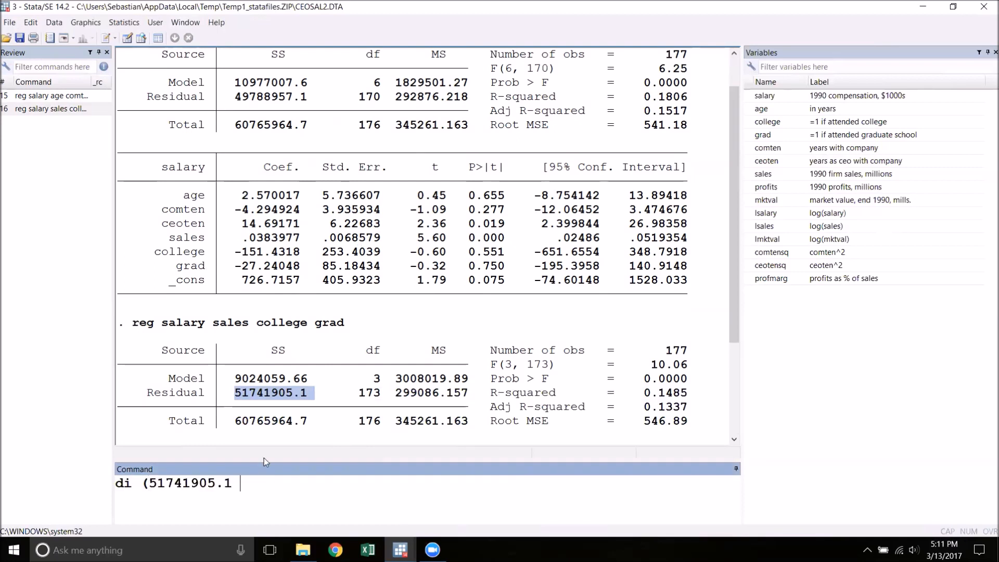
type("-")
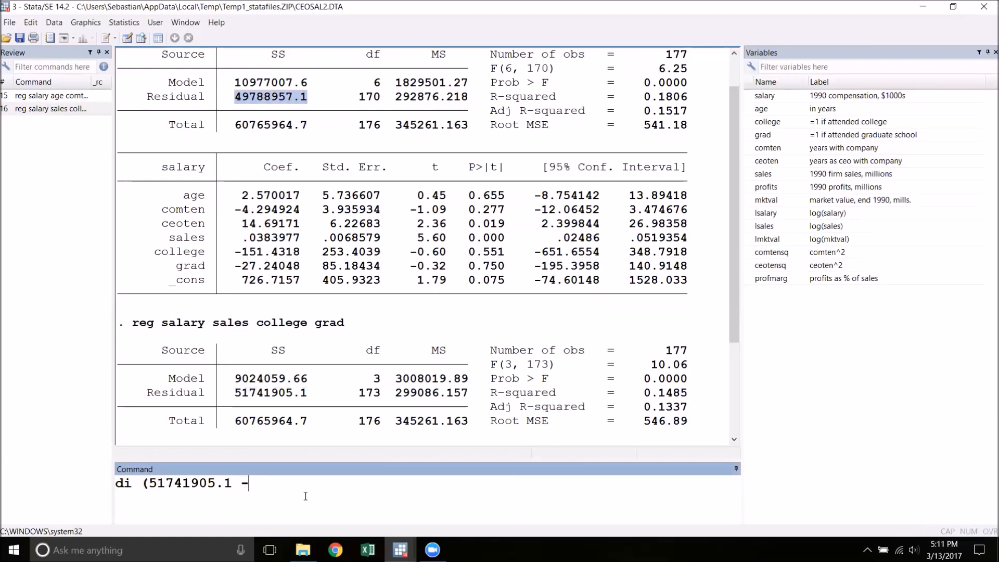
type("49788957.1)")
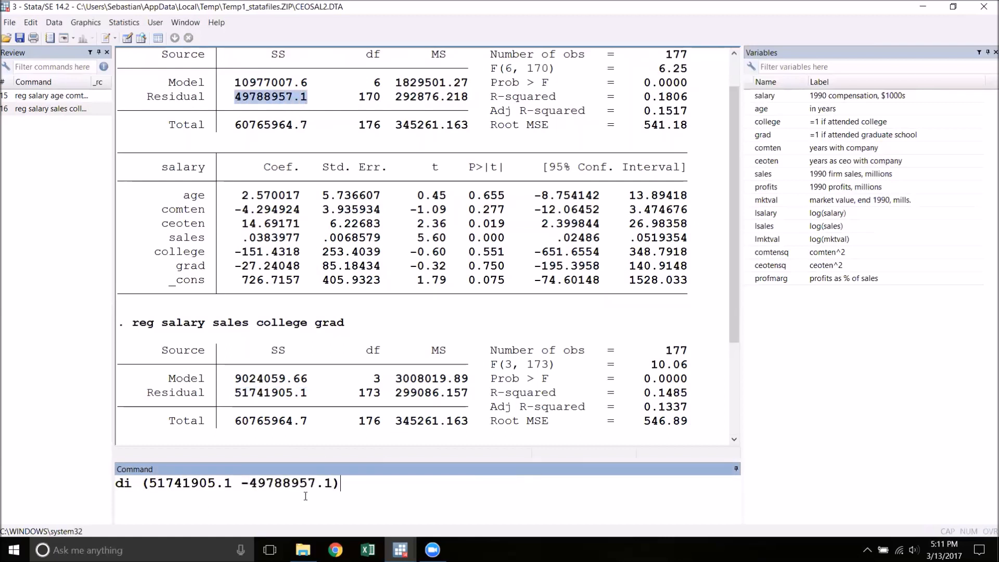
type("/")
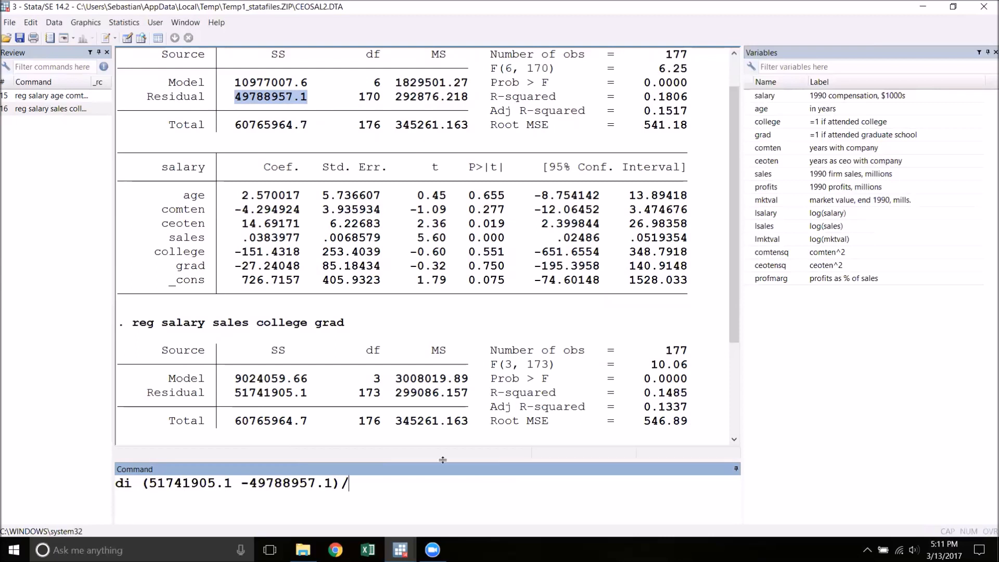
type("3")
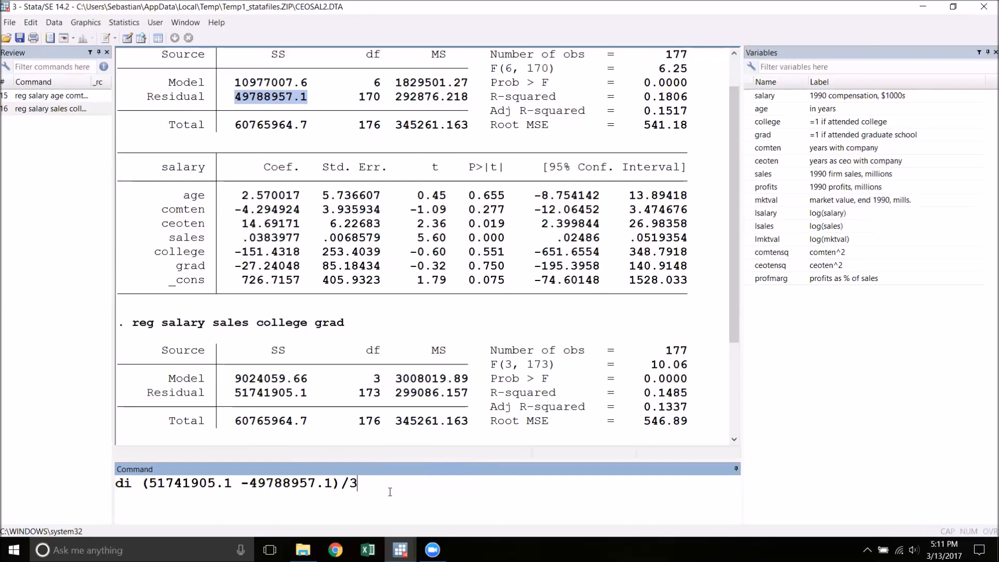
key("Return")
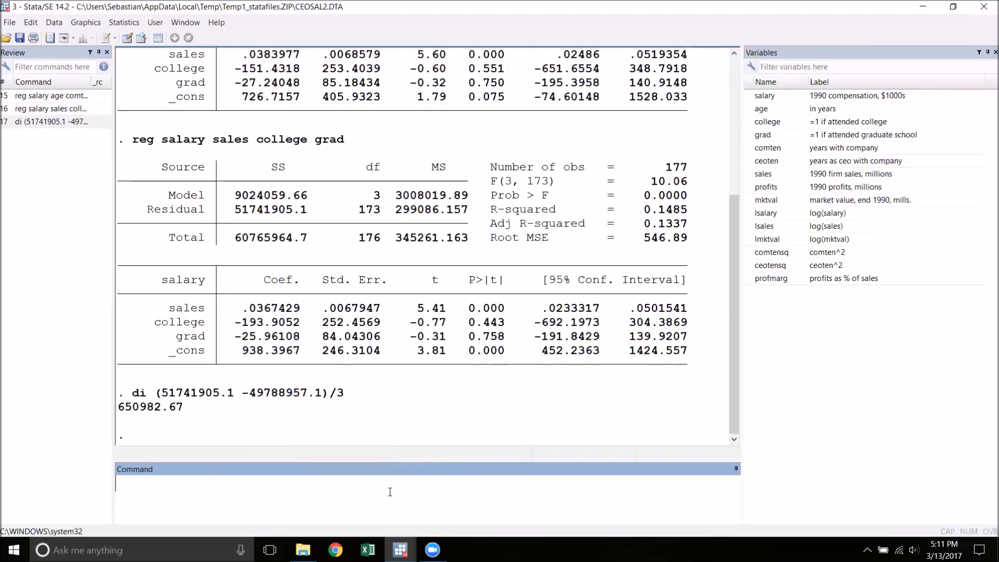
type("di")
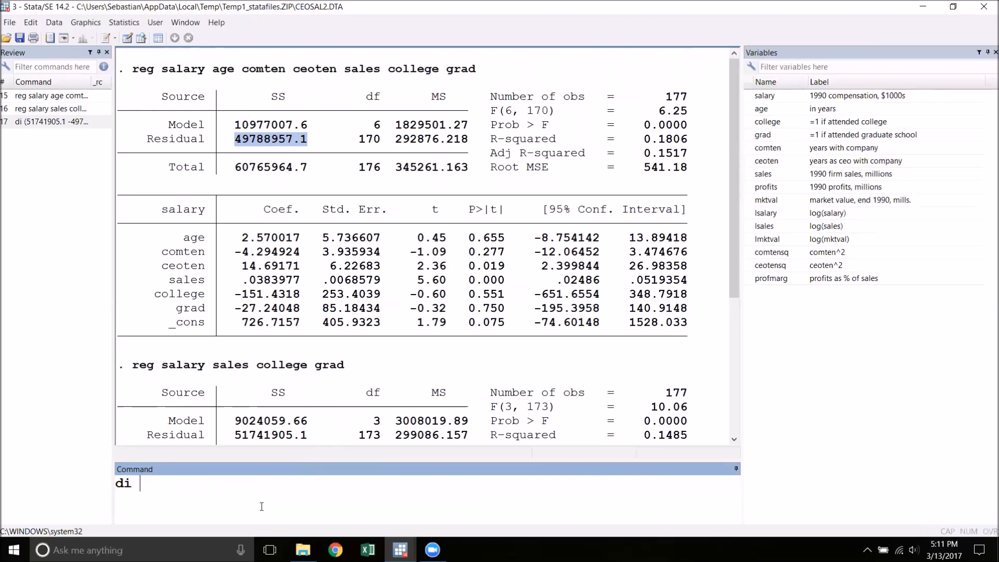
- Display 49788957.1/170, the unrestricted residual mean square 292876.22
type("49788957.1")
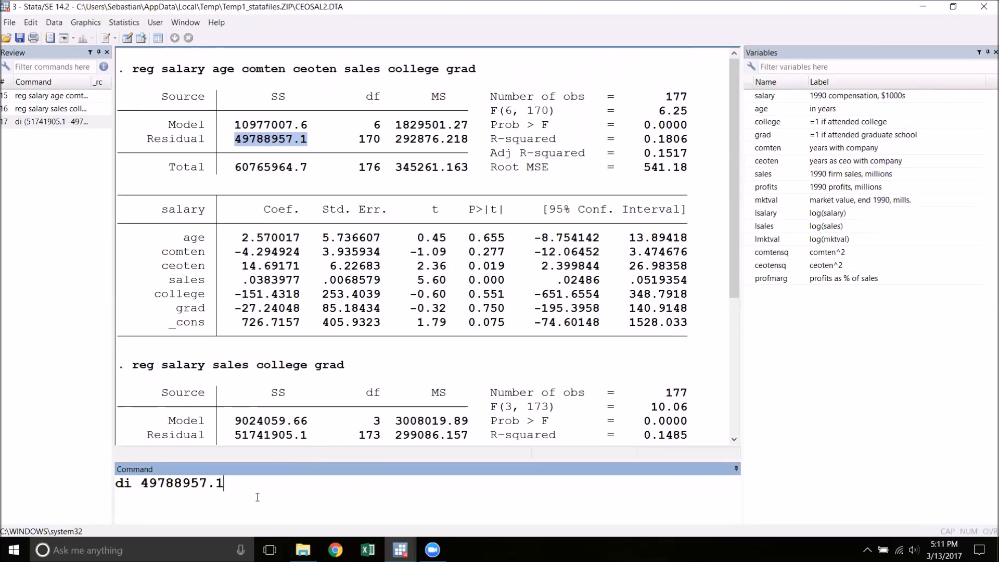
type("/")
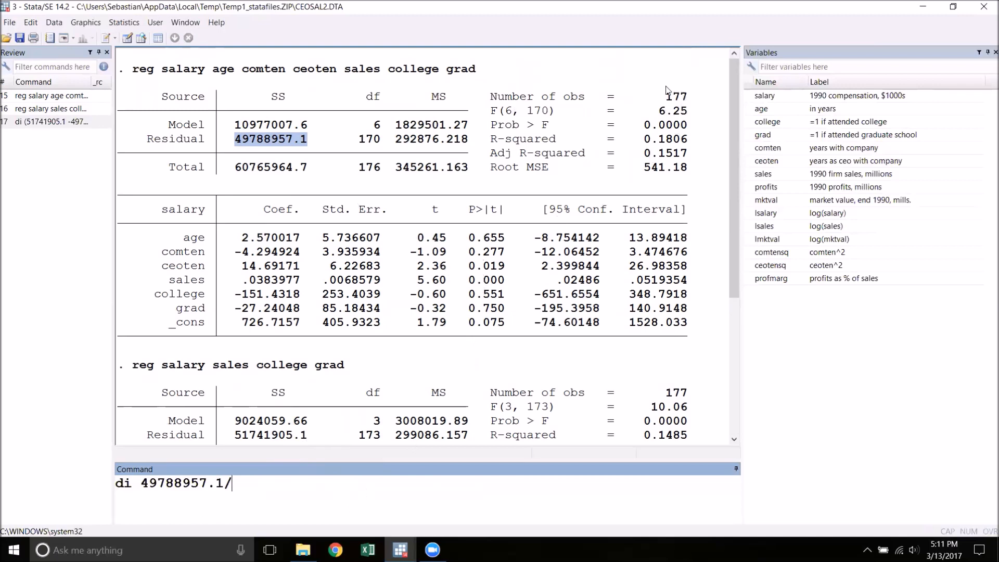
mouse_move(255, 335)
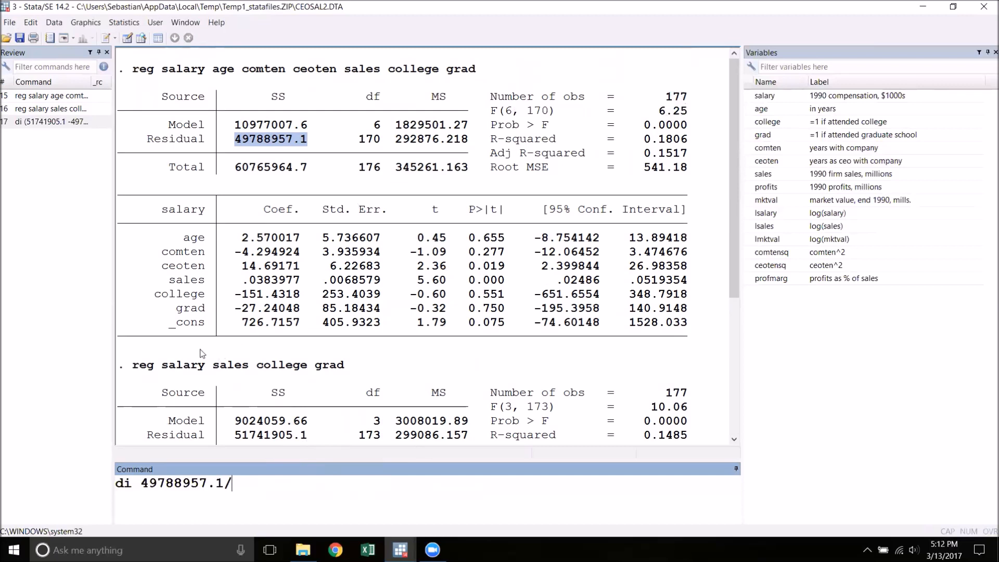
mouse_move(186, 258)
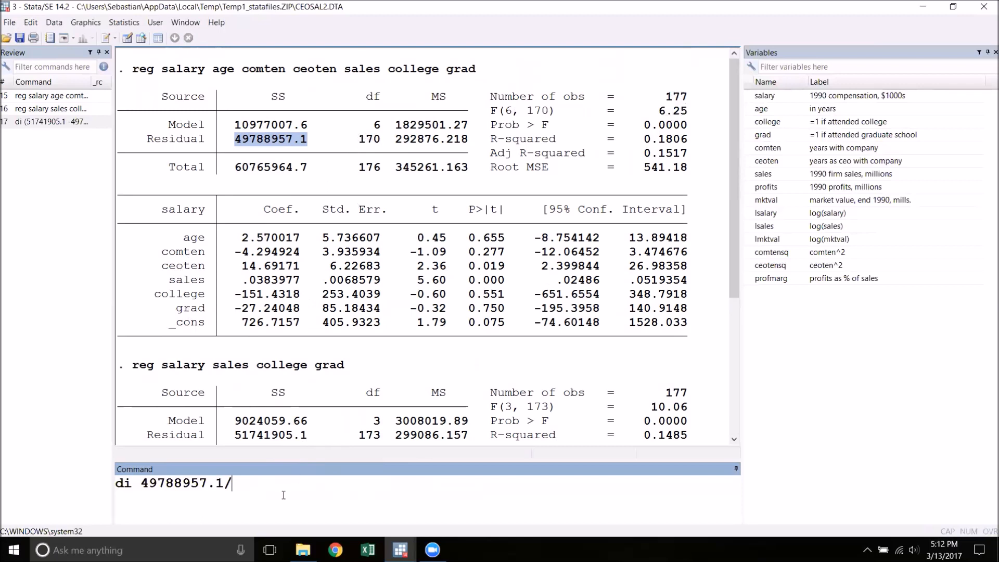
type("1709")
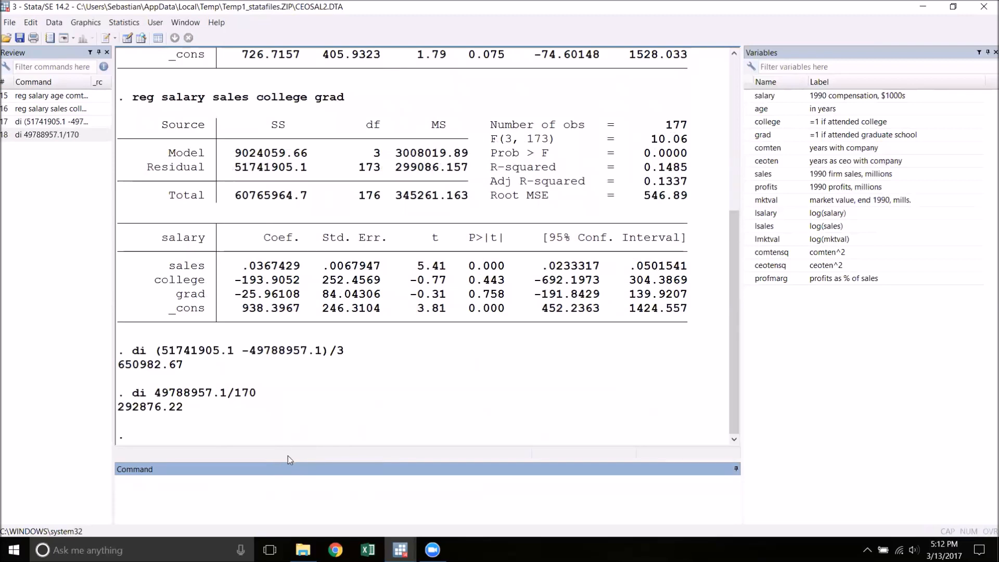
- Display 650982.67/292876.22, reusing values from Results, to get the F statistic 2.2227229
type("di")
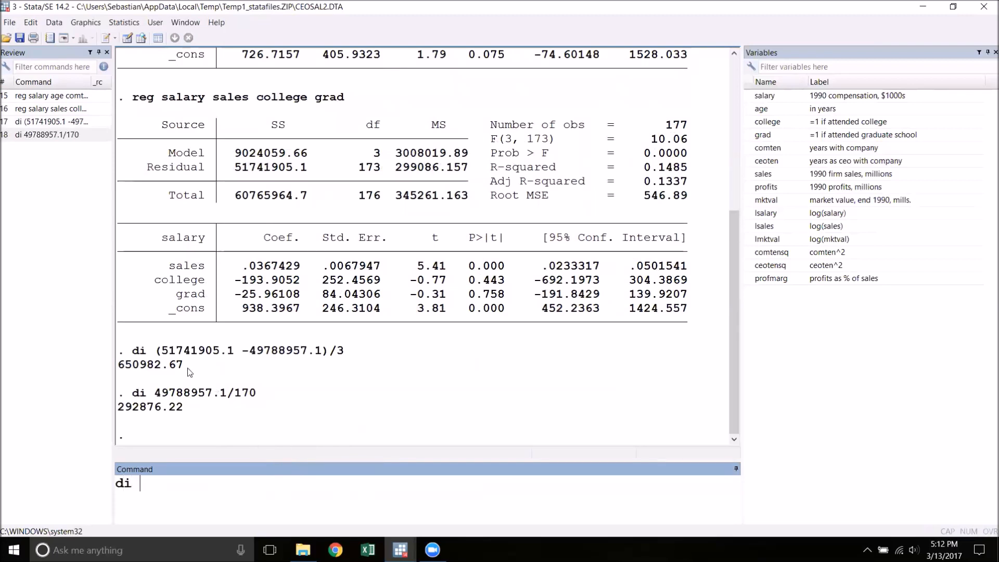
double_click(149, 365)
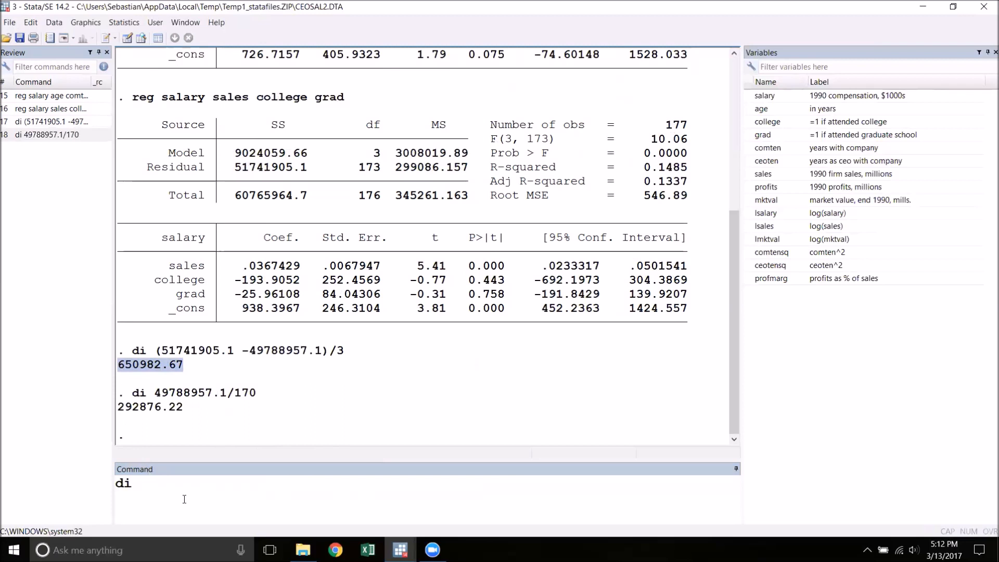
type("650982.67/")
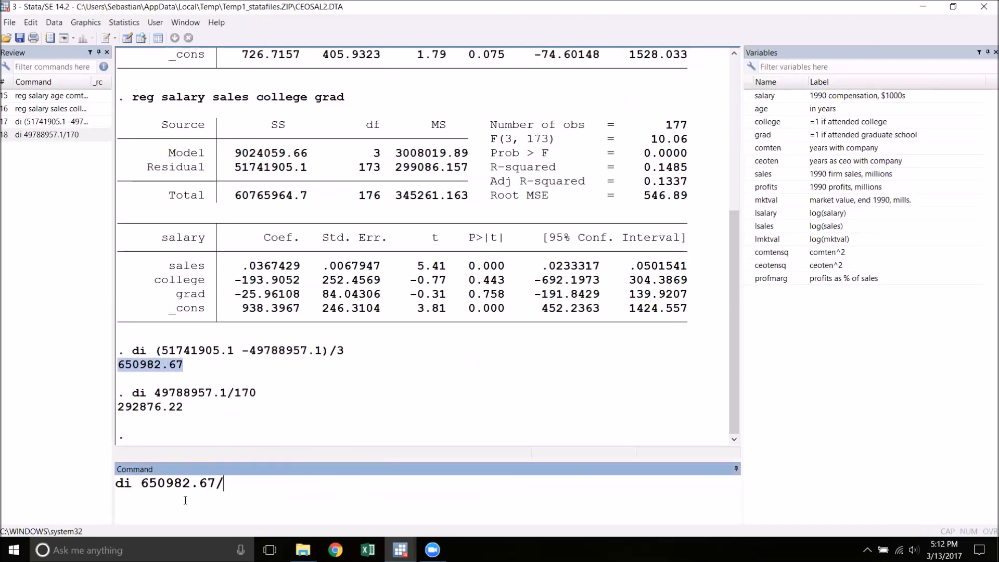
double_click(150, 407)
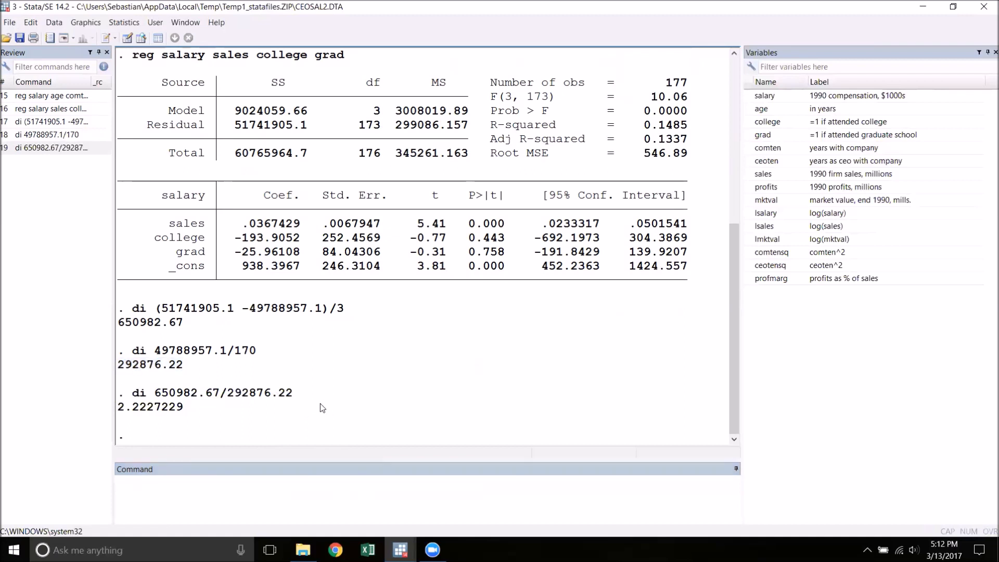
mouse_move(331, 433)
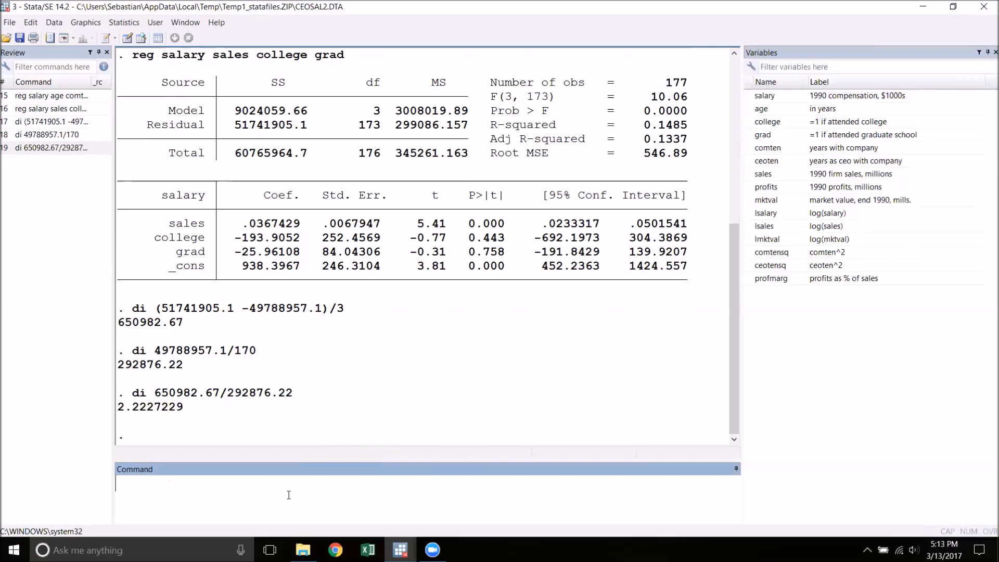
- Display invFtail(3,170,.1), the 10% critical F value 2.1162791
type("di inv")
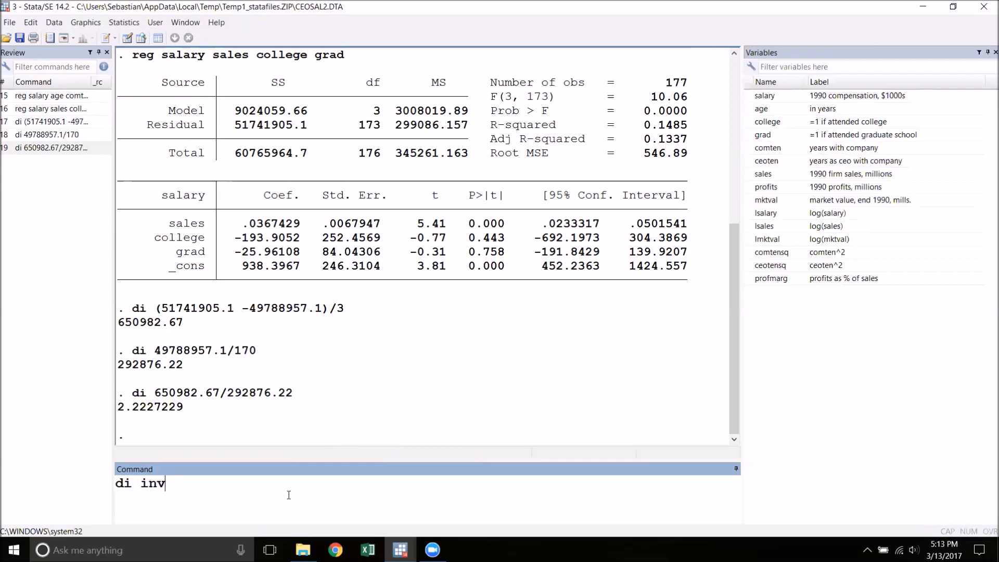
type("Ftai")
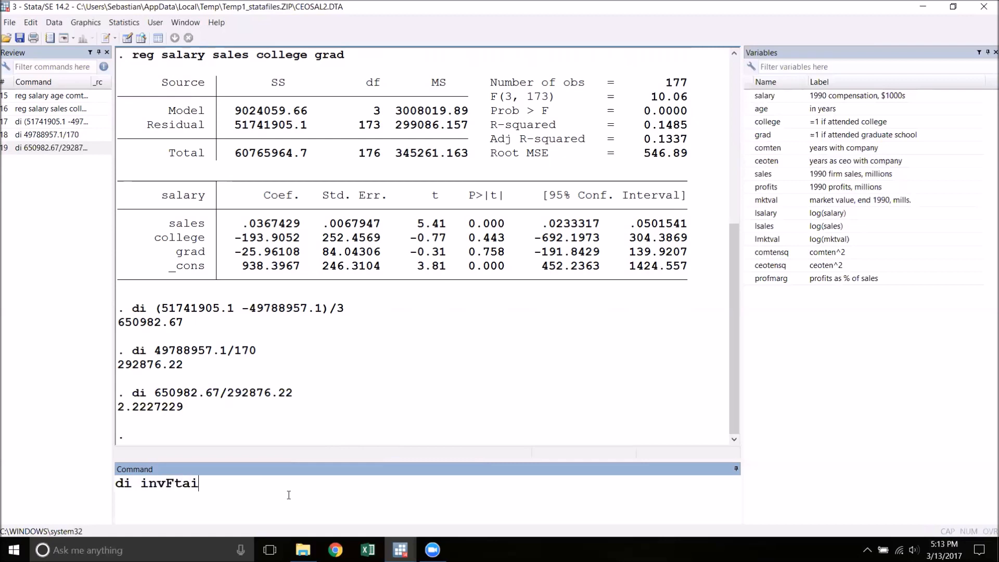
type("l")
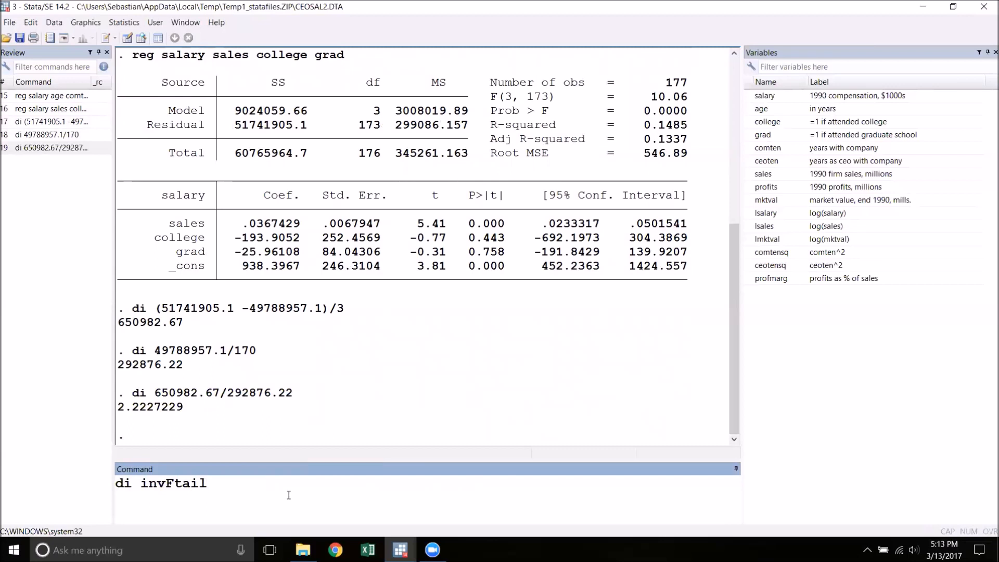
type("(")
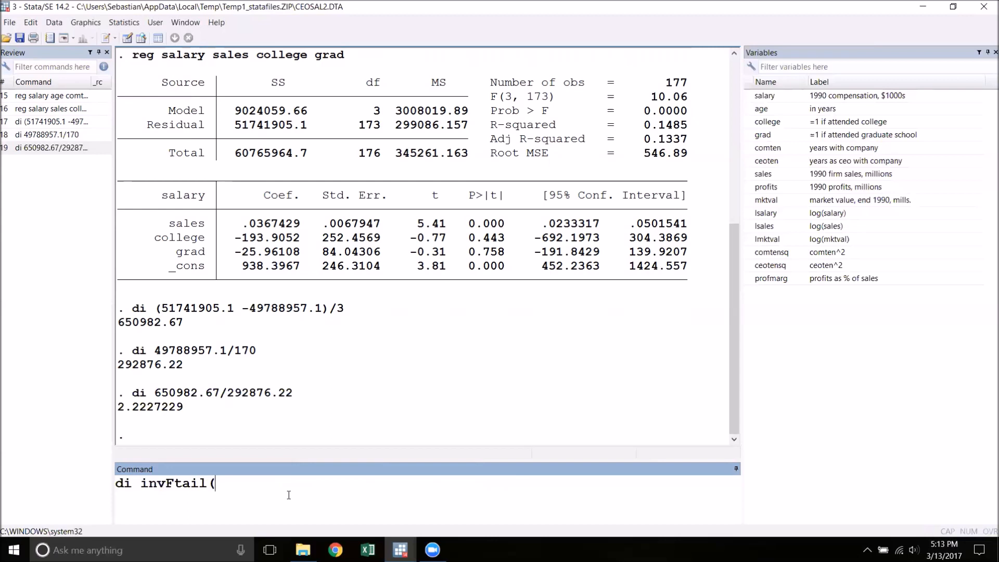
type("3,")
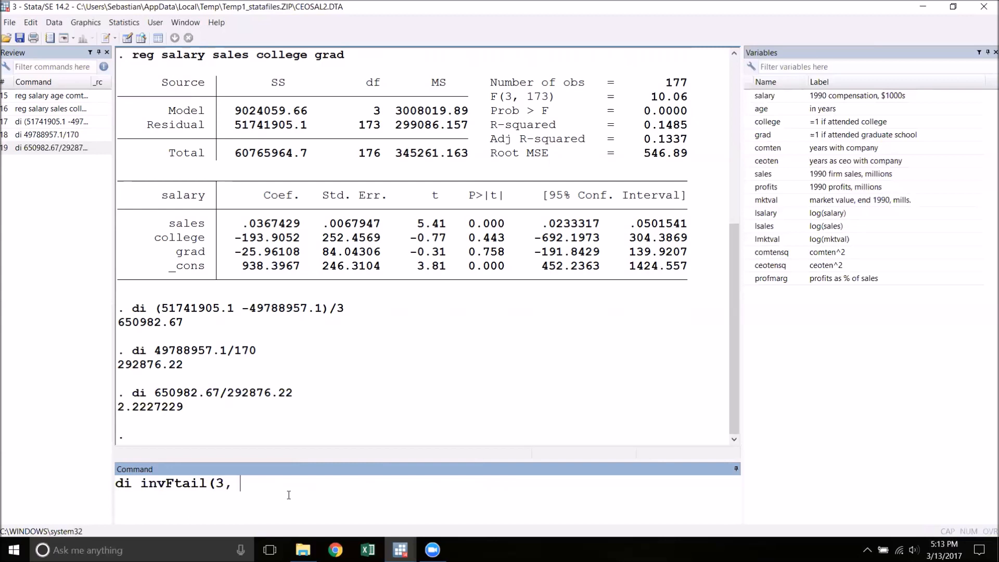
type("179")
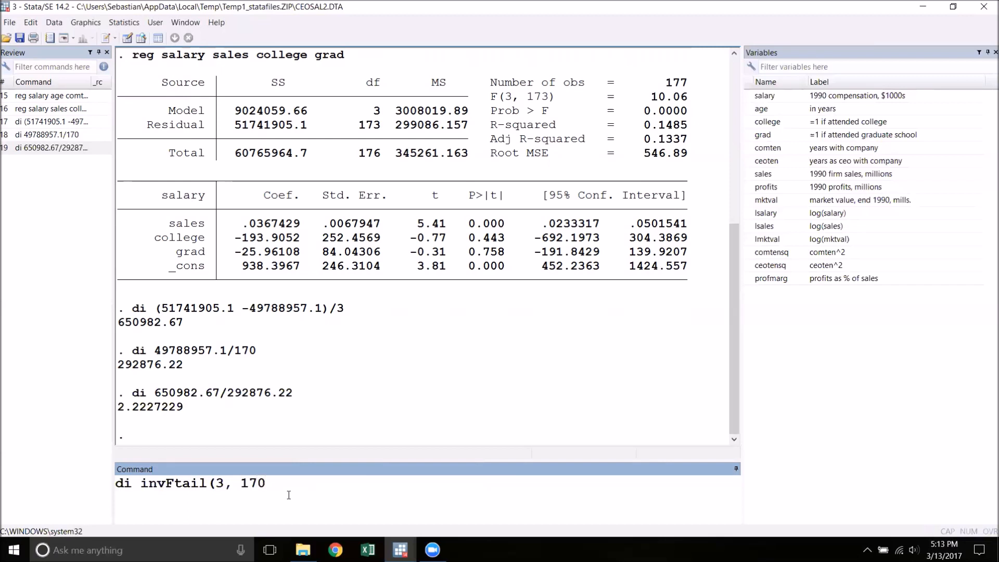
type(",")
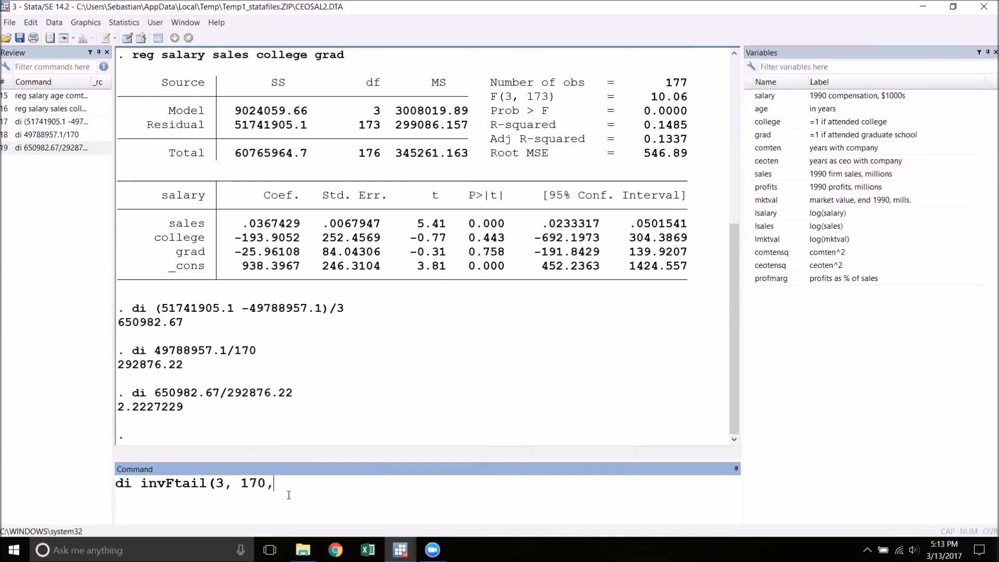
type(".1")
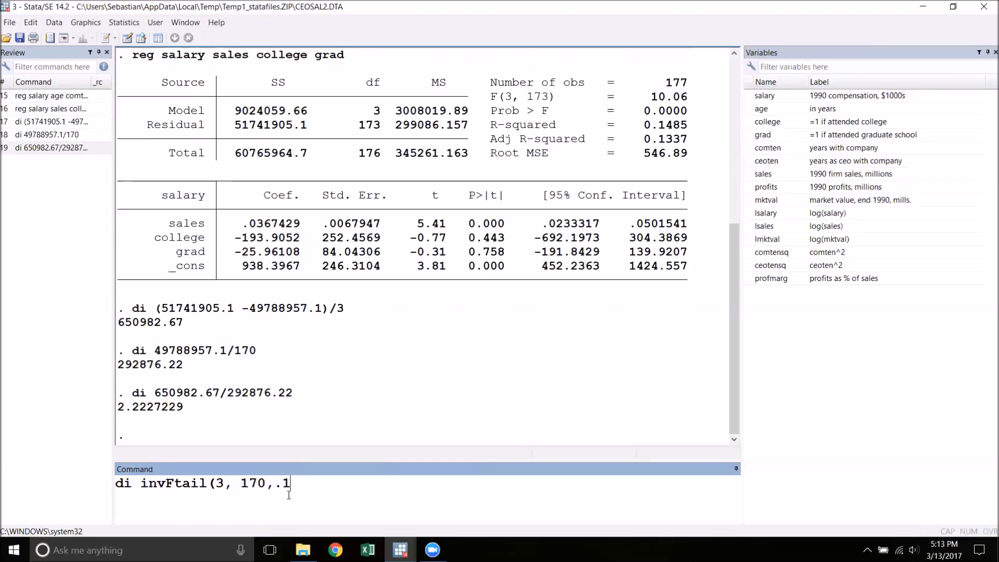
type(")")
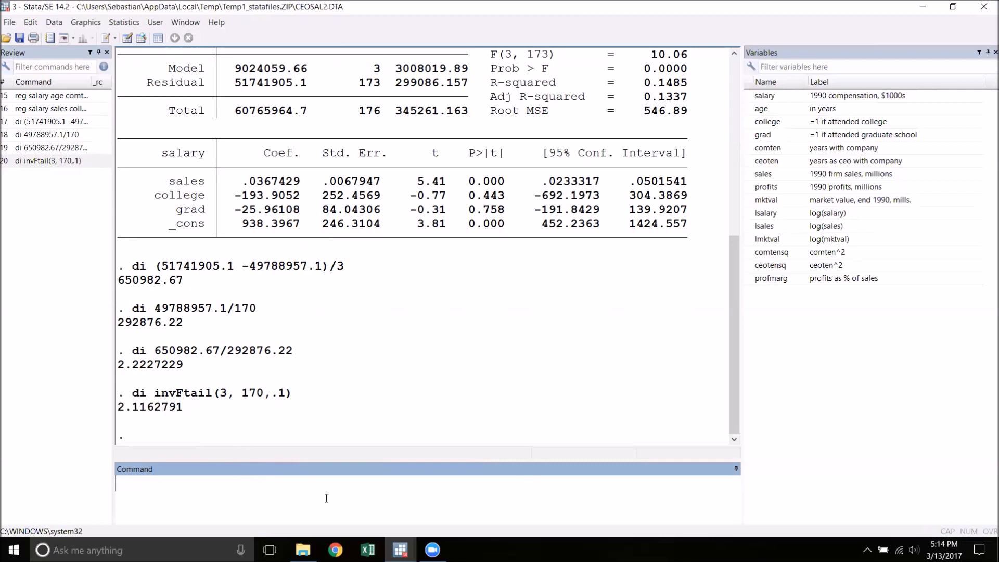
- Display invFtail(3,170,.05), the 5% critical F value 2.657762
type("di invFtail(3,17")
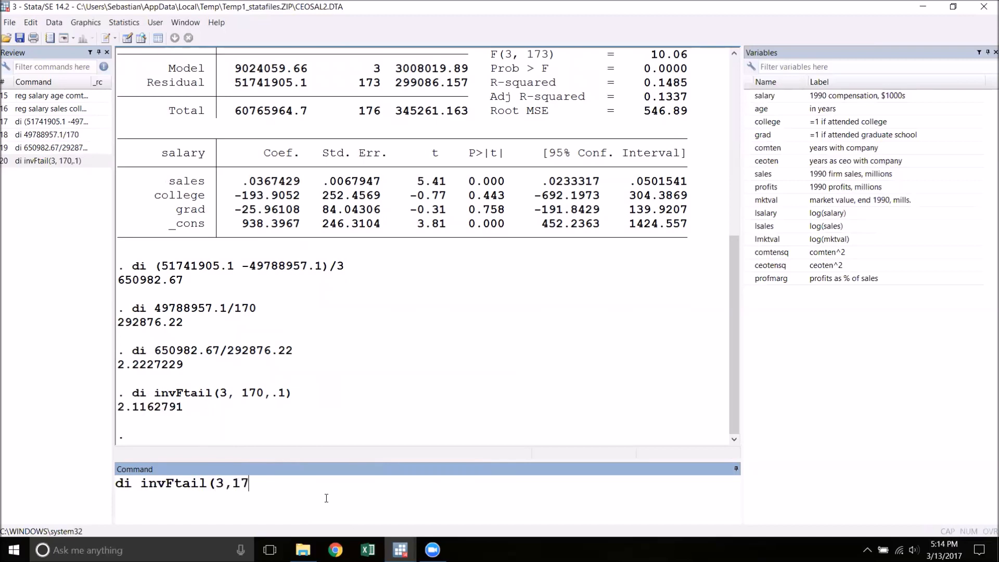
type("0,.")
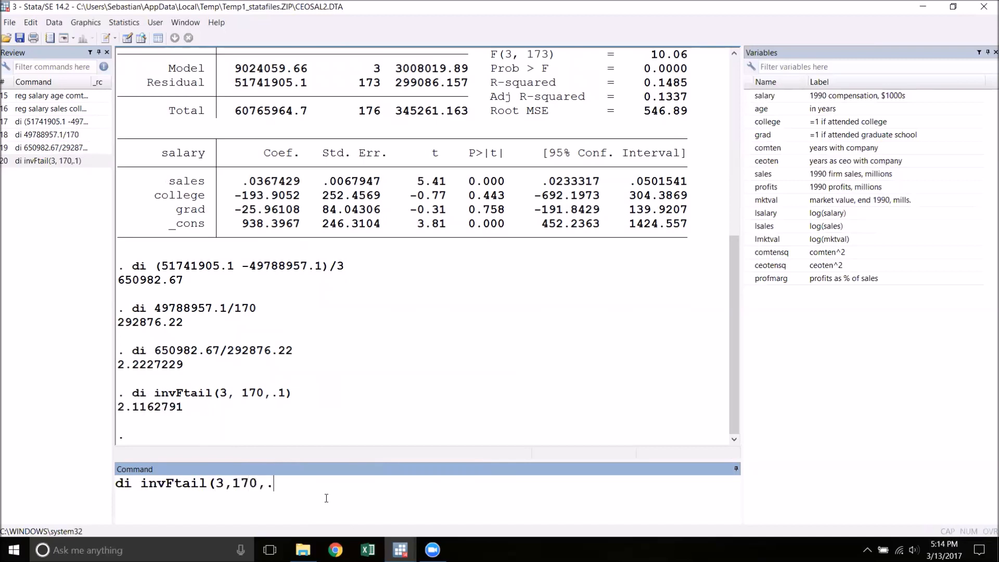
type("05)")
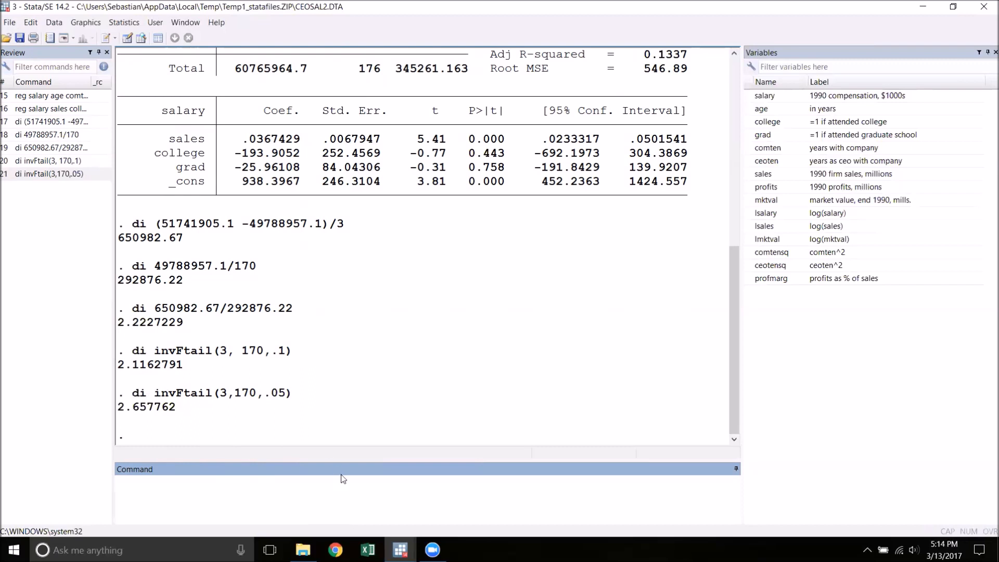
mouse_move(396, 451)
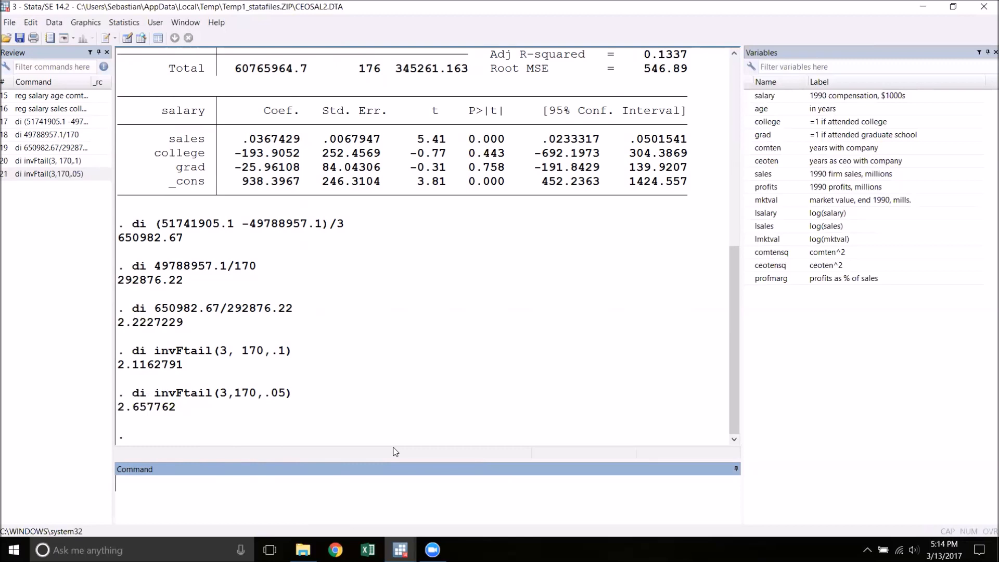
- Display Ftail(3,170,2.2227229), the F statistic's p-value .08733213
type("di F")
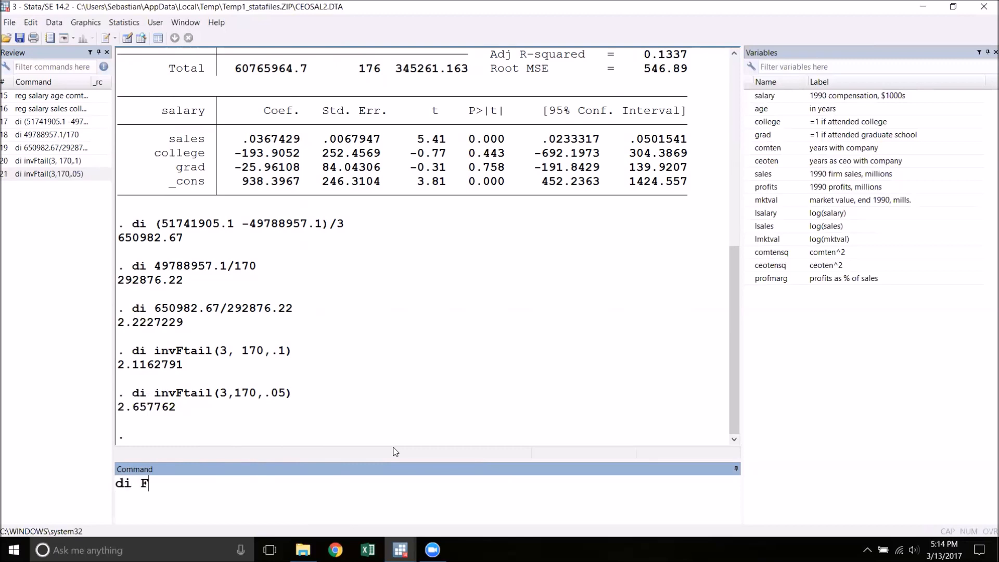
type("tail(")
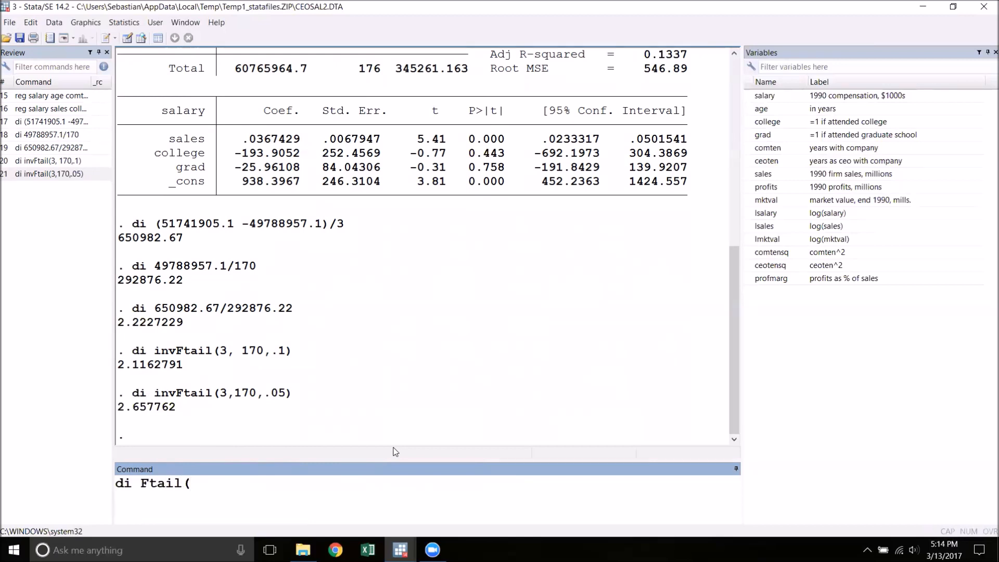
type("3,1")
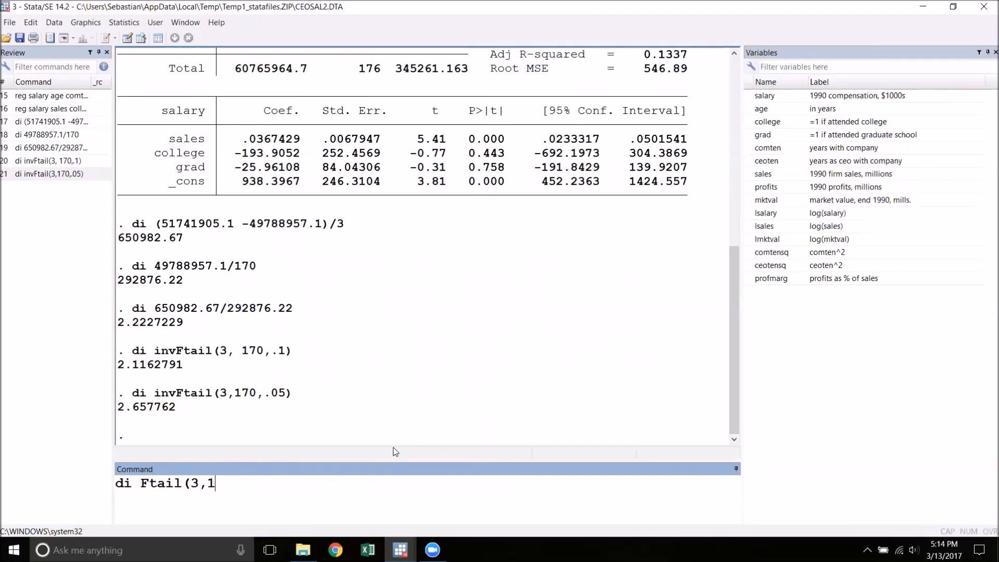
type("70")
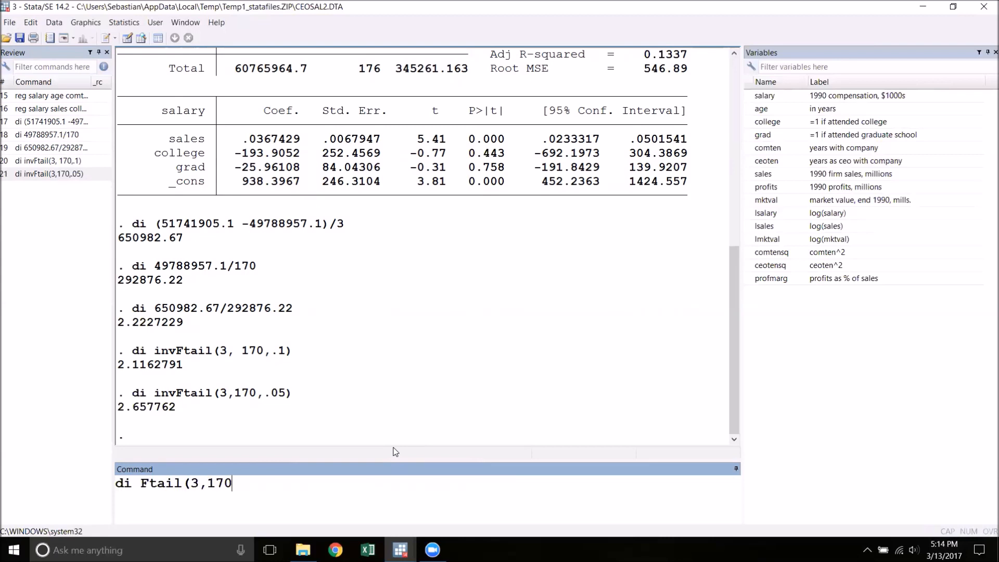
type(",")
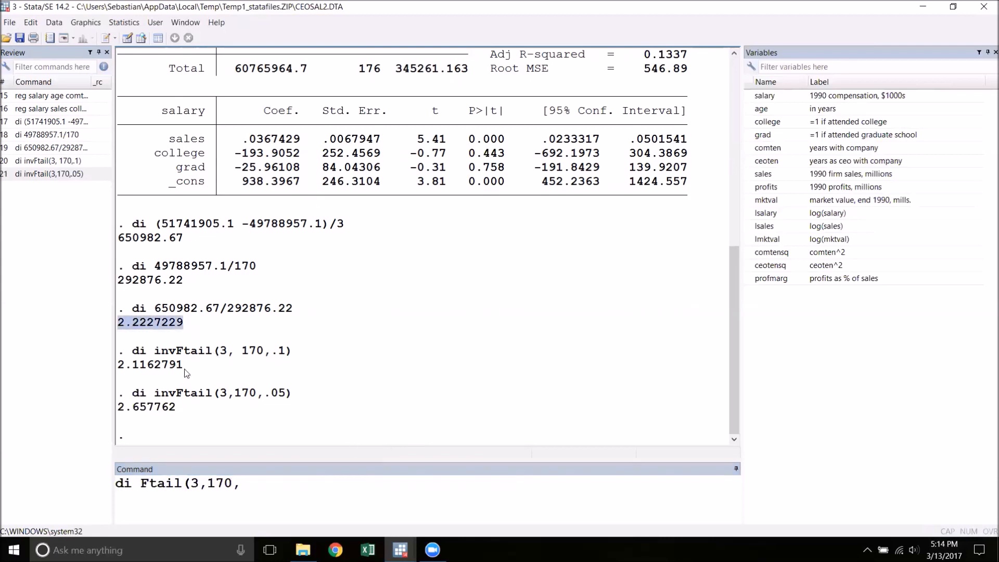
type("2.2227229")
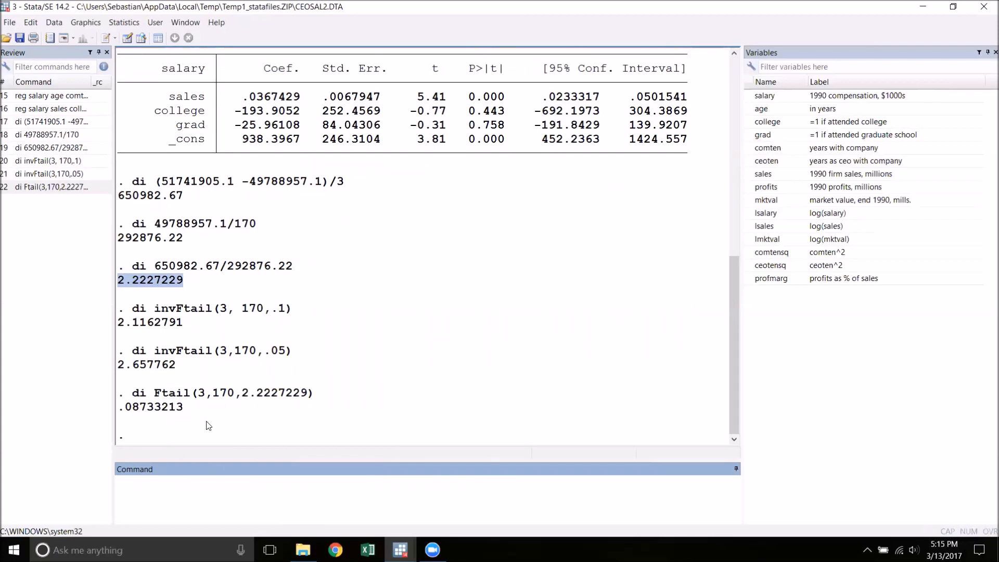
left_click(255, 481)
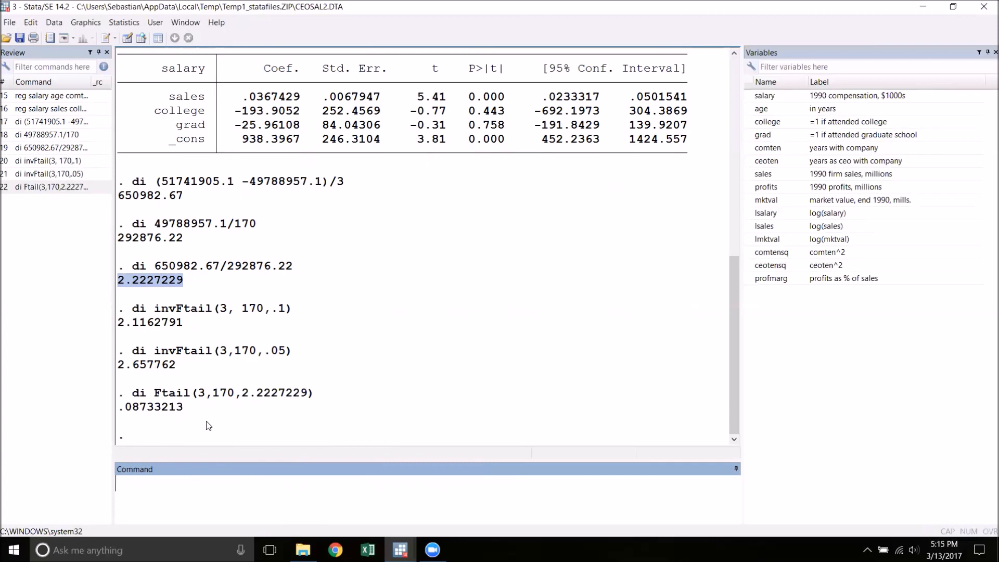
mouse_move(432, 387)
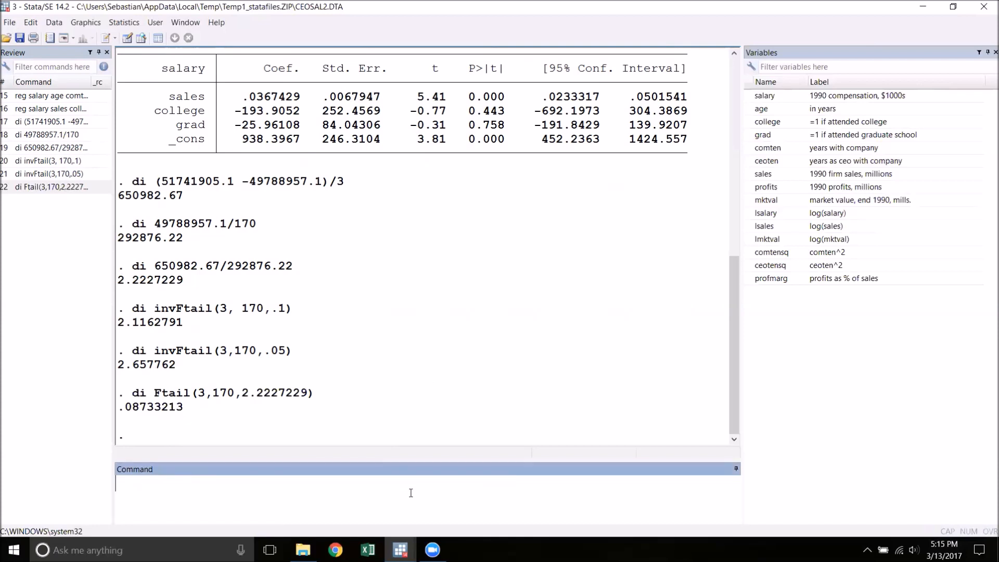
mouse_move(271, 385)
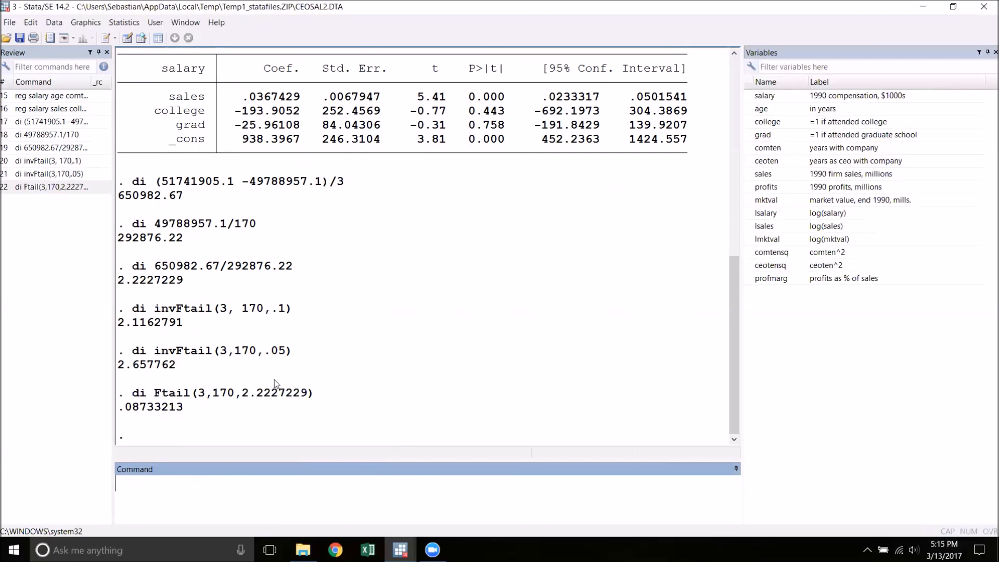
mouse_move(192, 232)
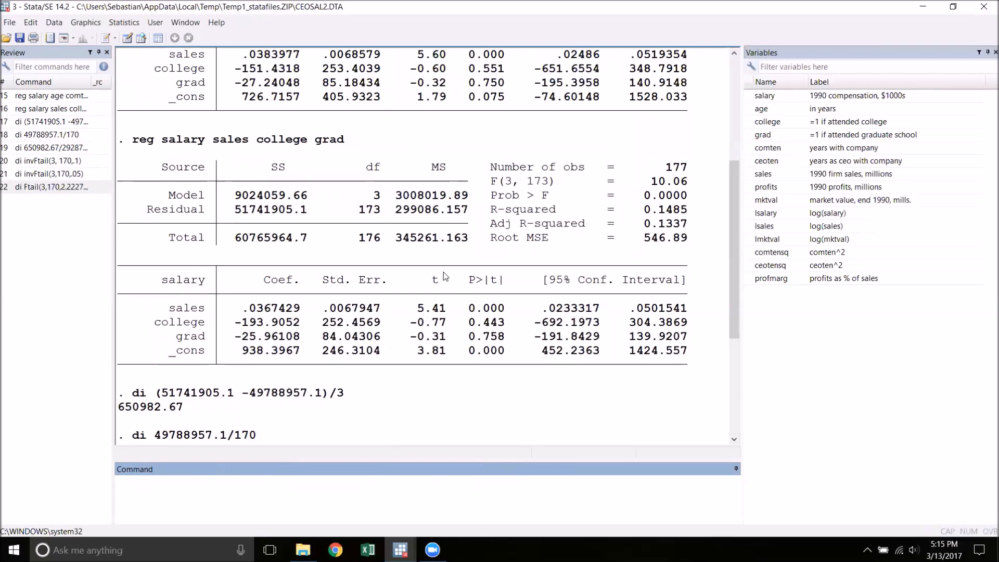
- Rerun the full regression from Review and run 'test age comten ceoten', highlighting F(3,170)=2.22 and p=0.0873
left_click(58, 96)
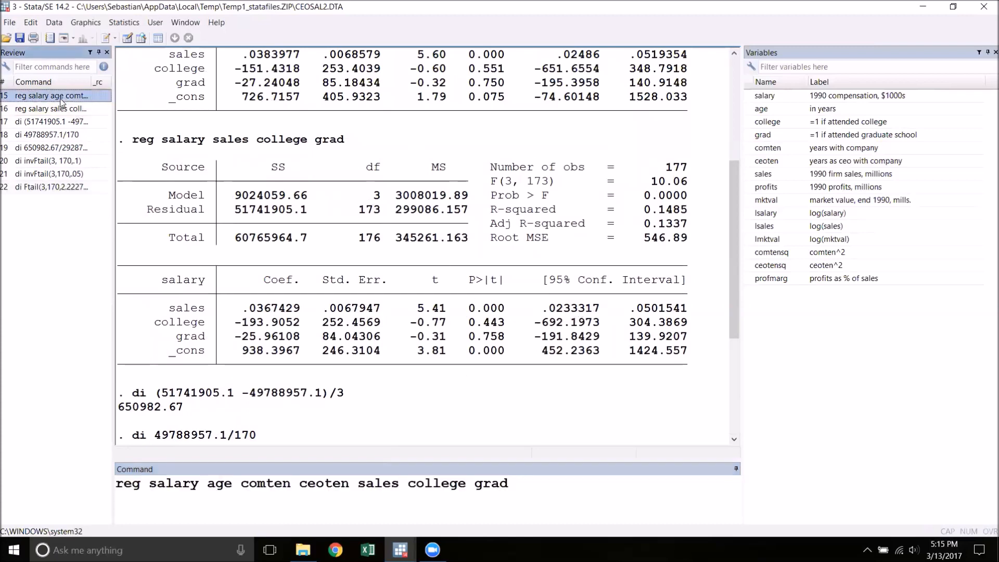
key("Return")
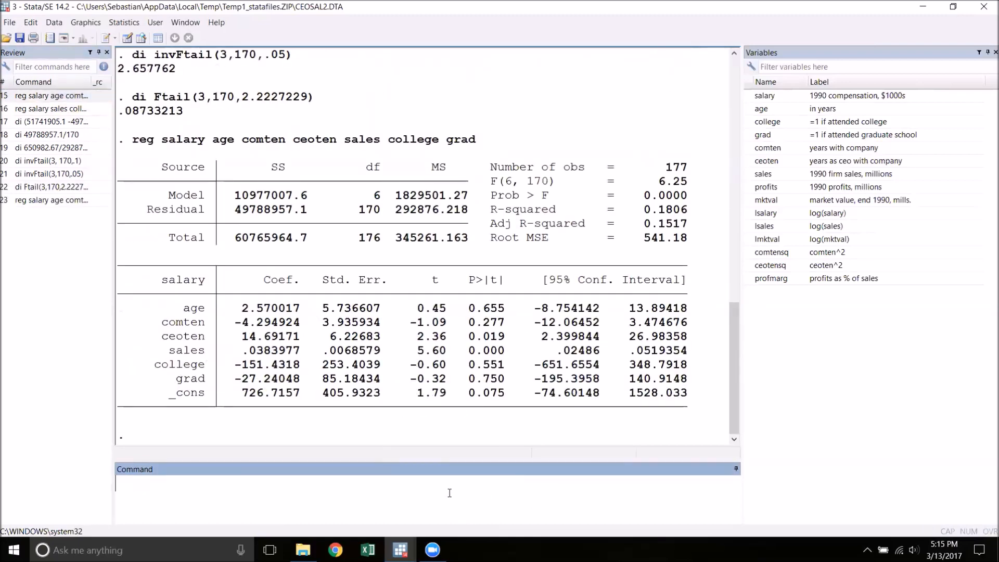
type("test")
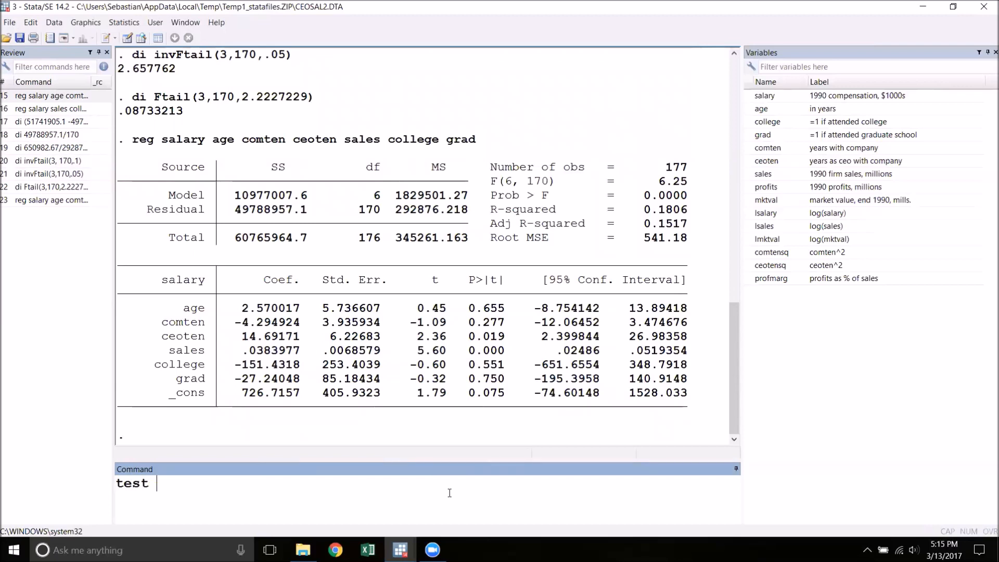
type("age")
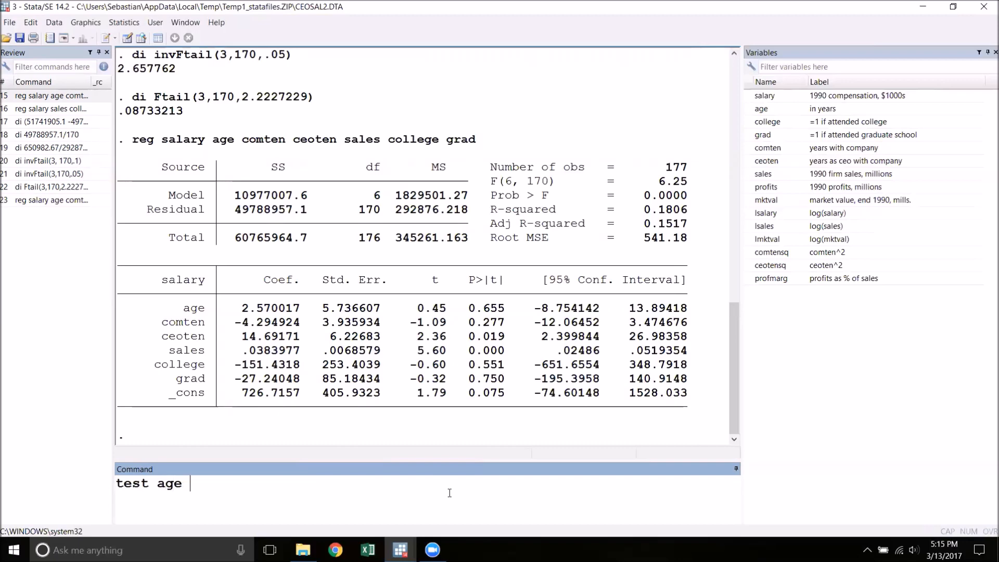
type("comten ce")
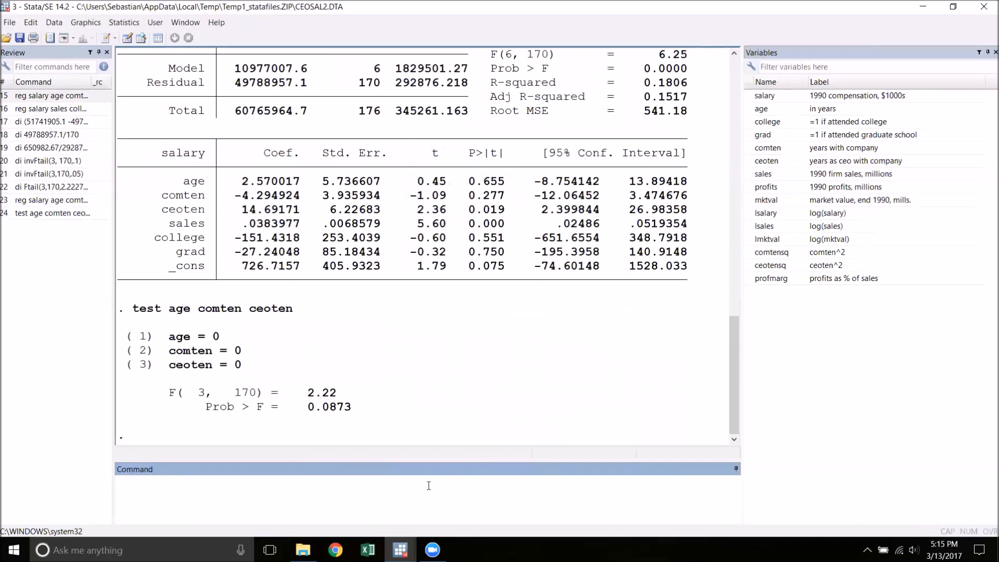
double_click(321, 393)
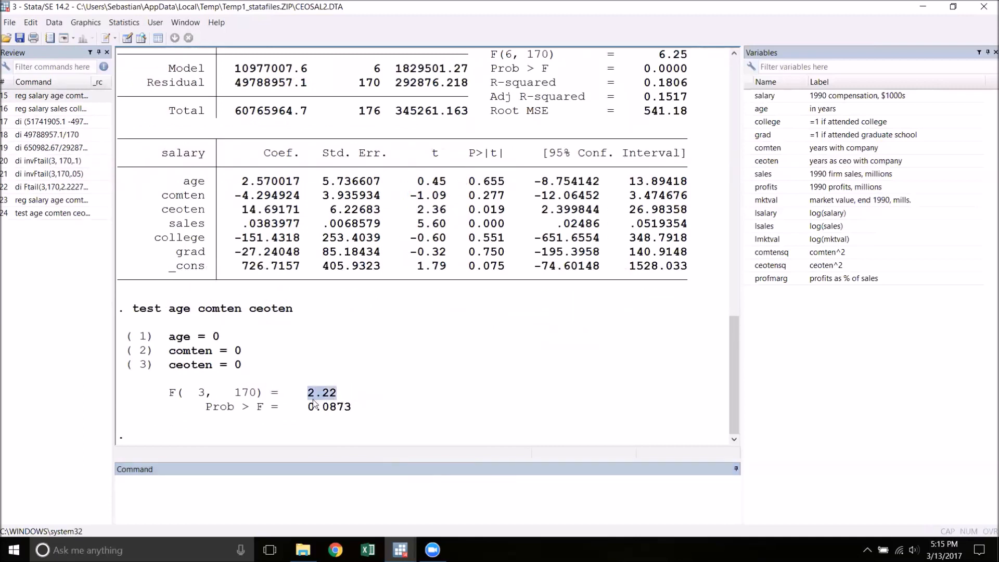
mouse_move(384, 415)
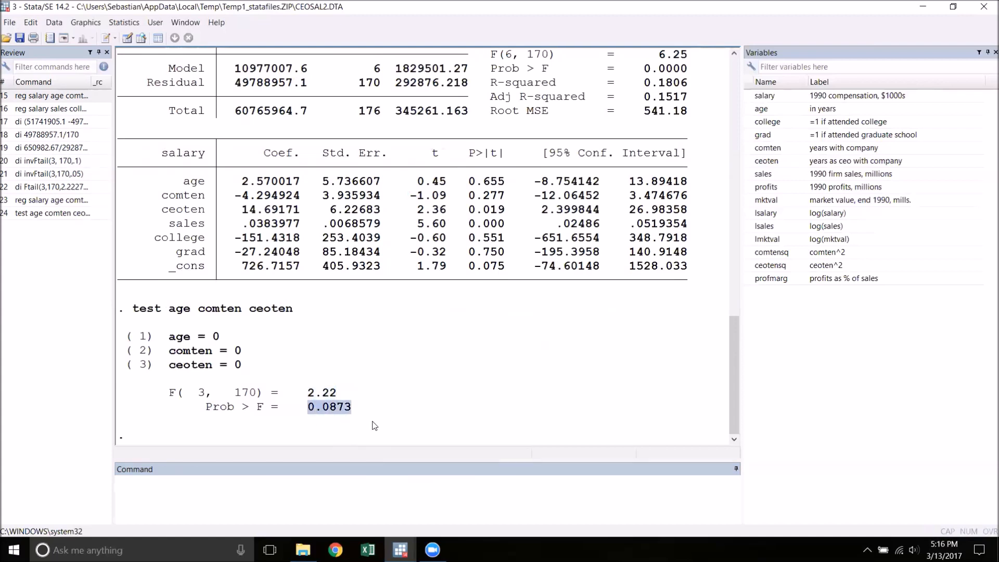
left_click(401, 376)
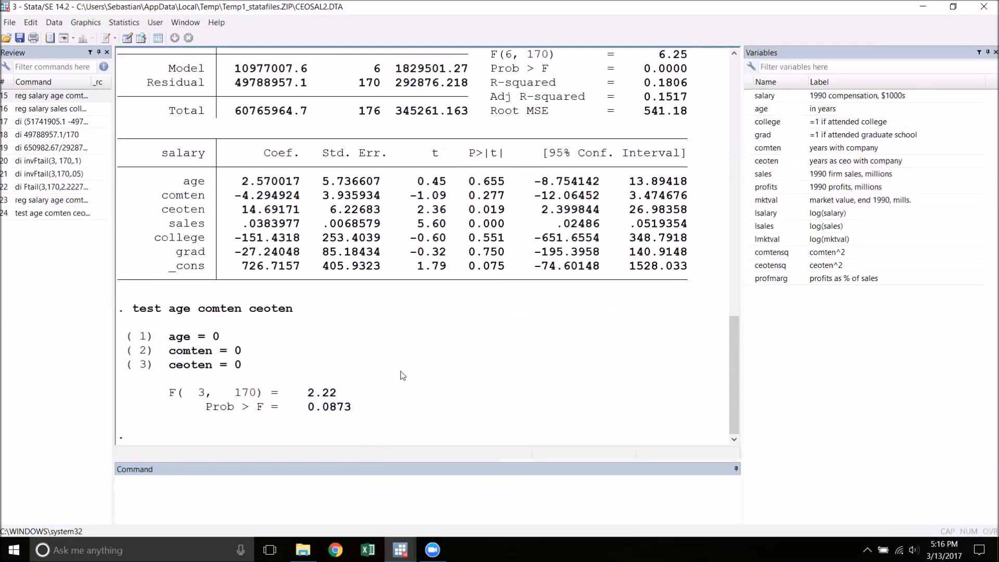
mouse_move(406, 385)
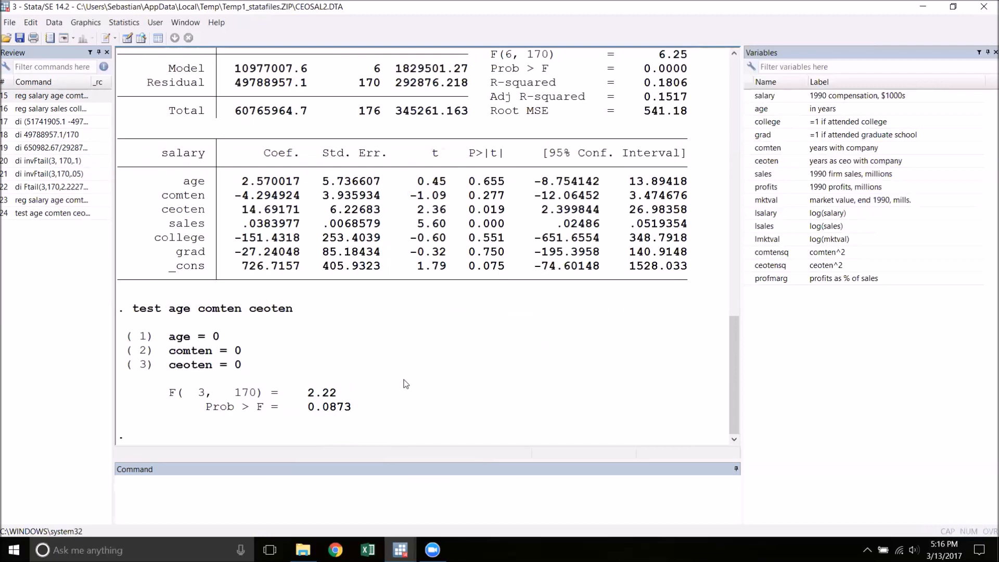
mouse_move(414, 388)
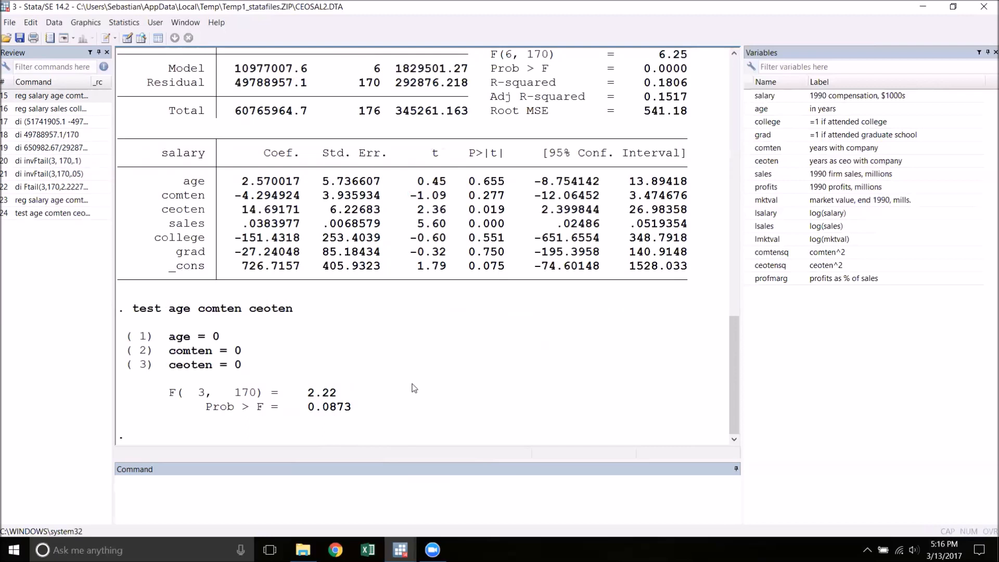
mouse_move(412, 390)
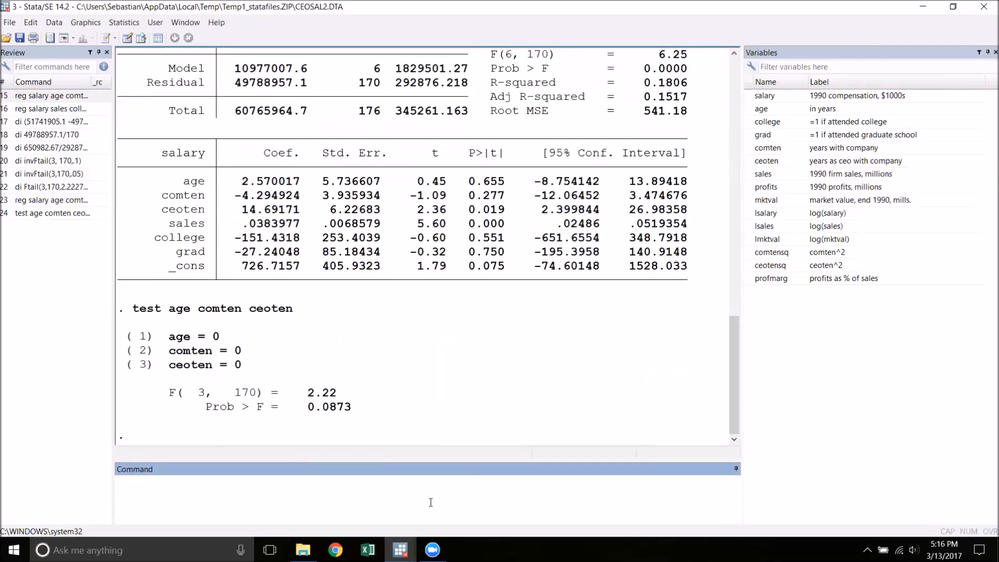
- Run 'reg salary' for an intercept-only regression of salary
type("reg")
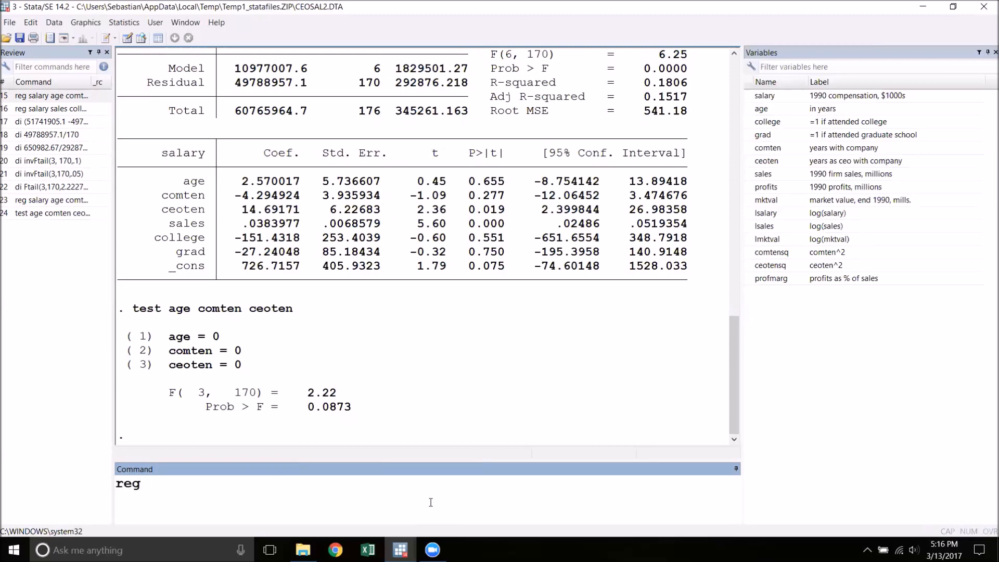
type("salary")
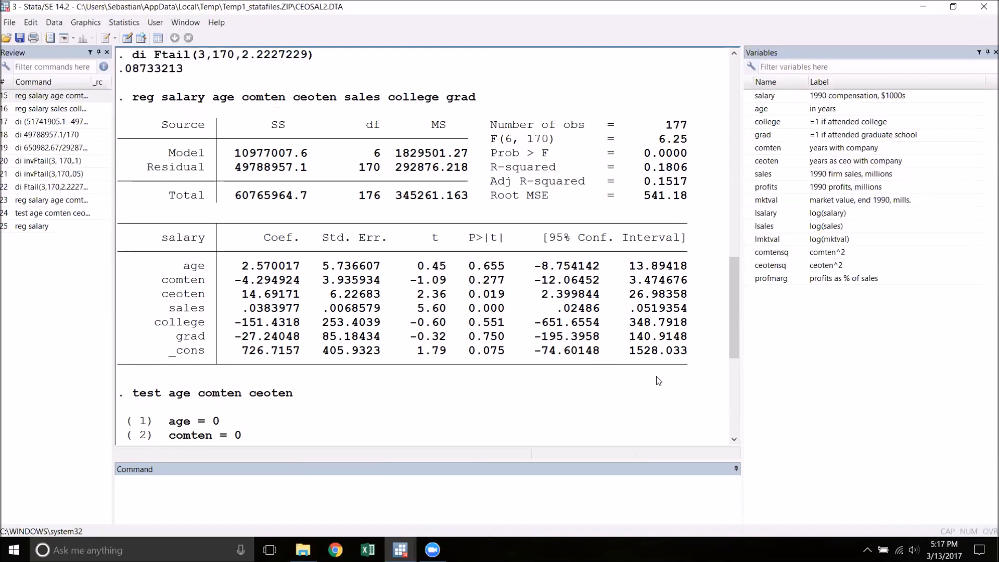
mouse_move(658, 379)
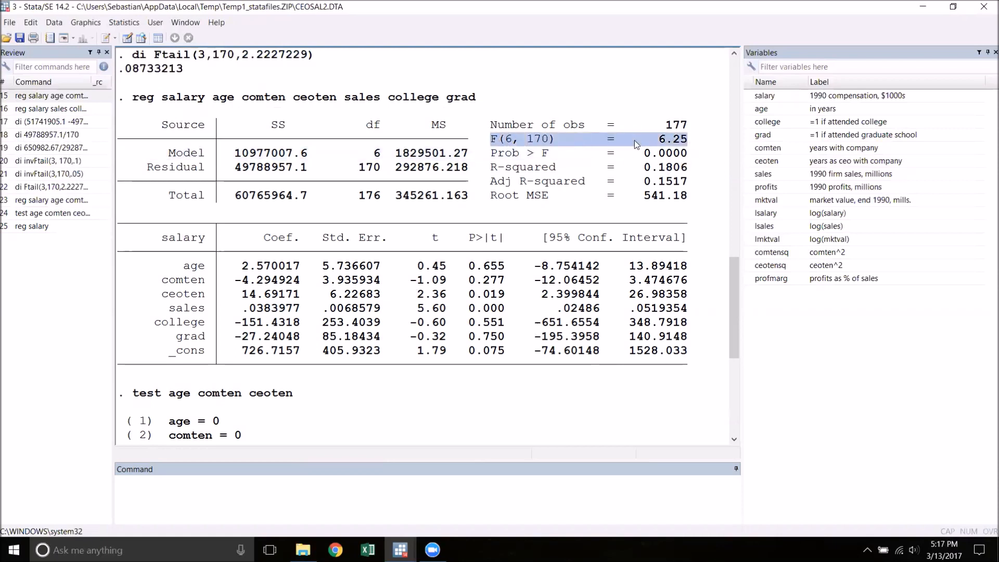
mouse_move(690, 156)
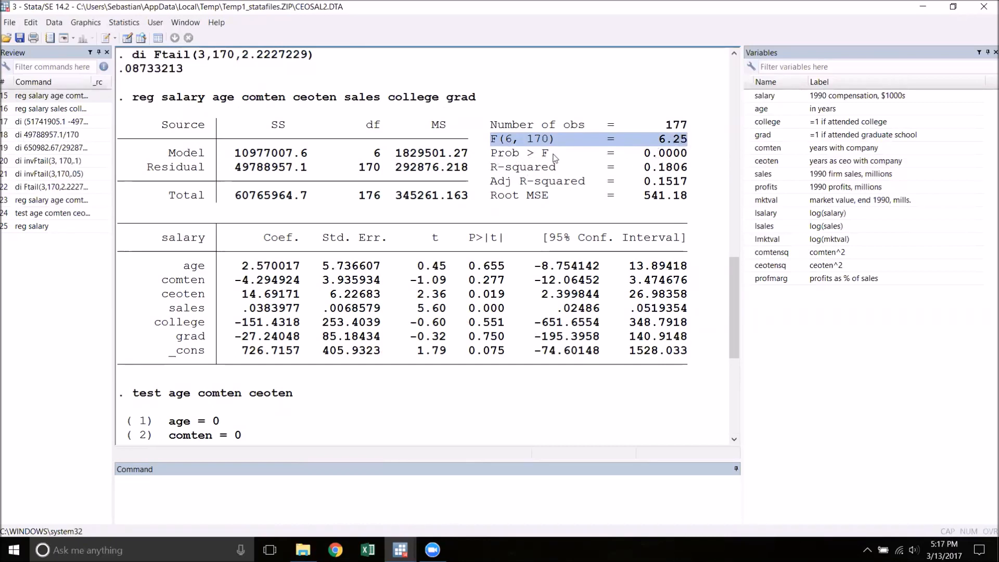
mouse_move(694, 167)
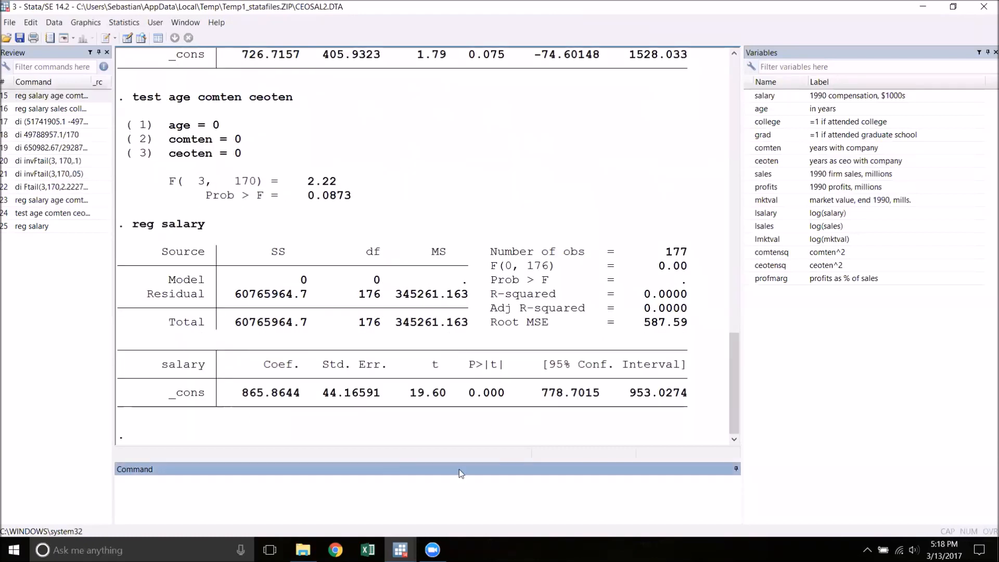
- Rerun the full regression from Review and enter 'test age comten ceoten sales college grad' for overall significance
left_click(51, 95)
type("tes")
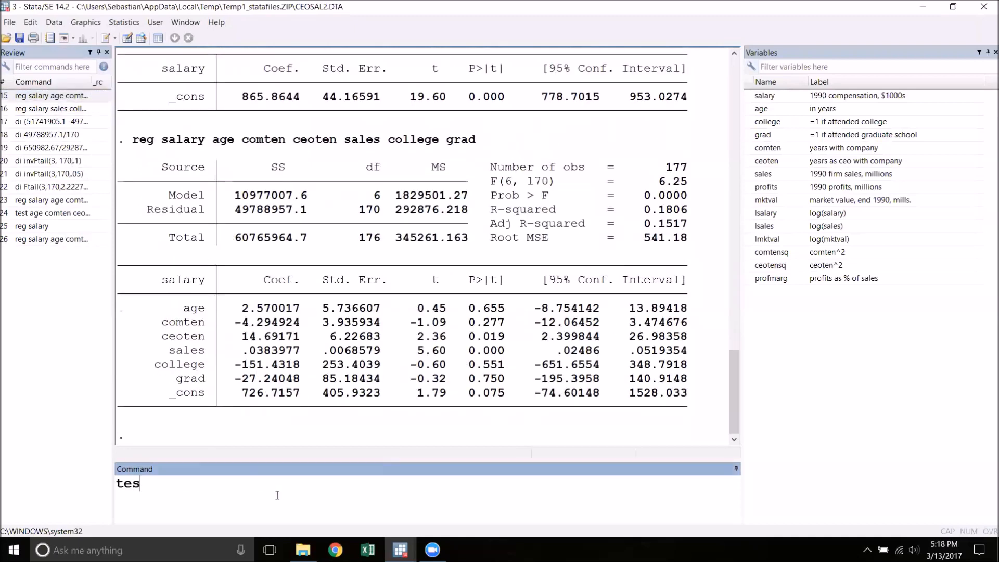
type("t")
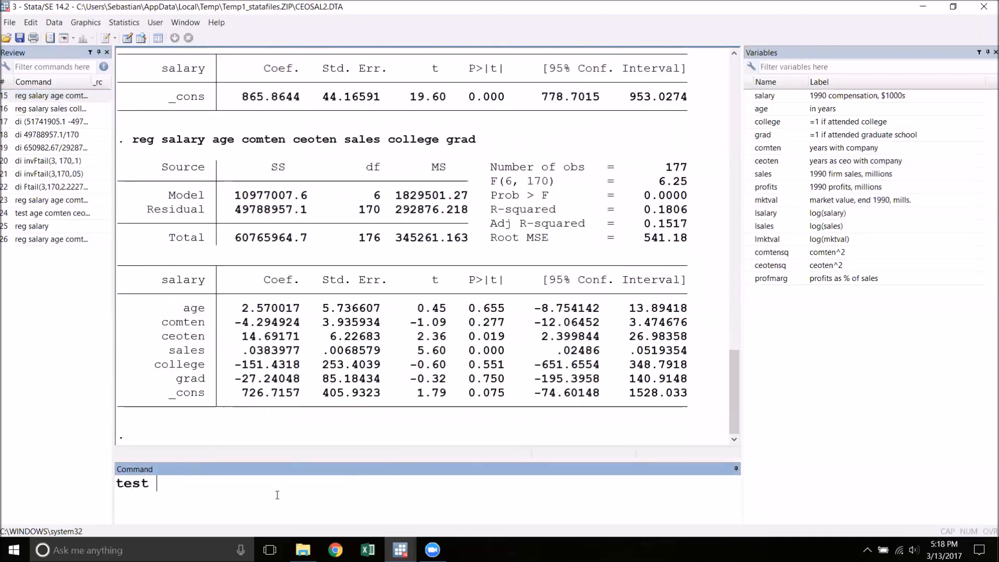
type("age comten")
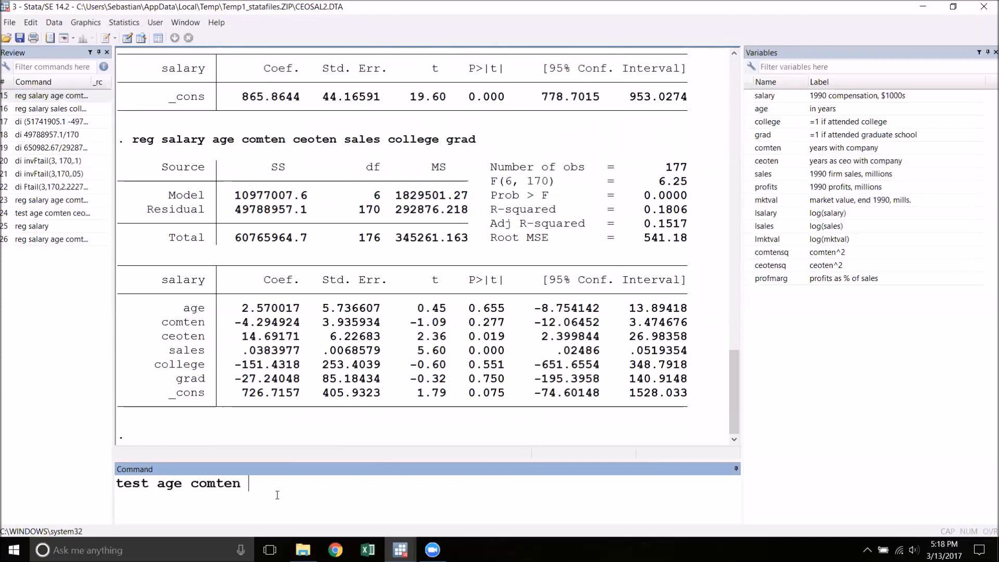
type("ceoten sa")
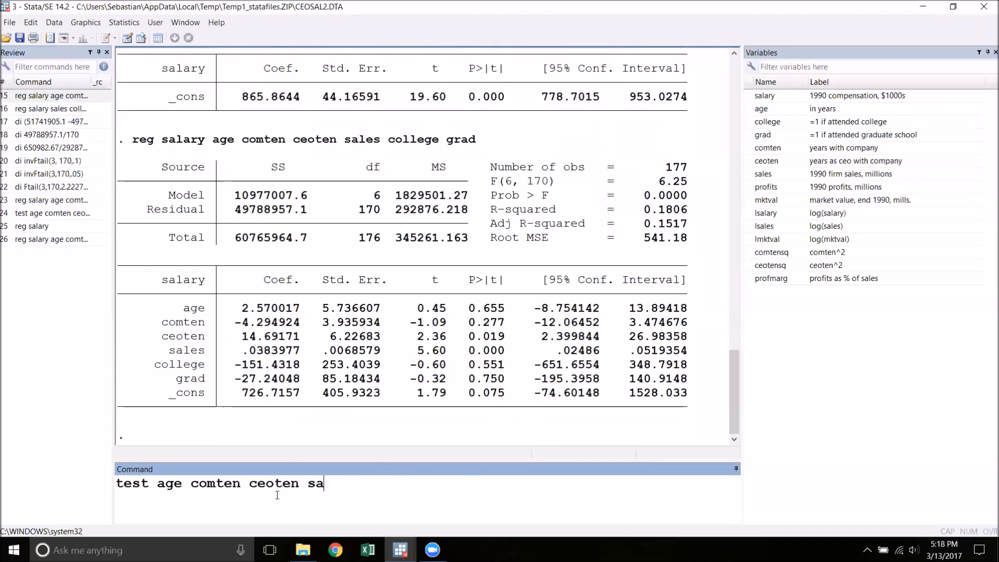
type("les college gr")
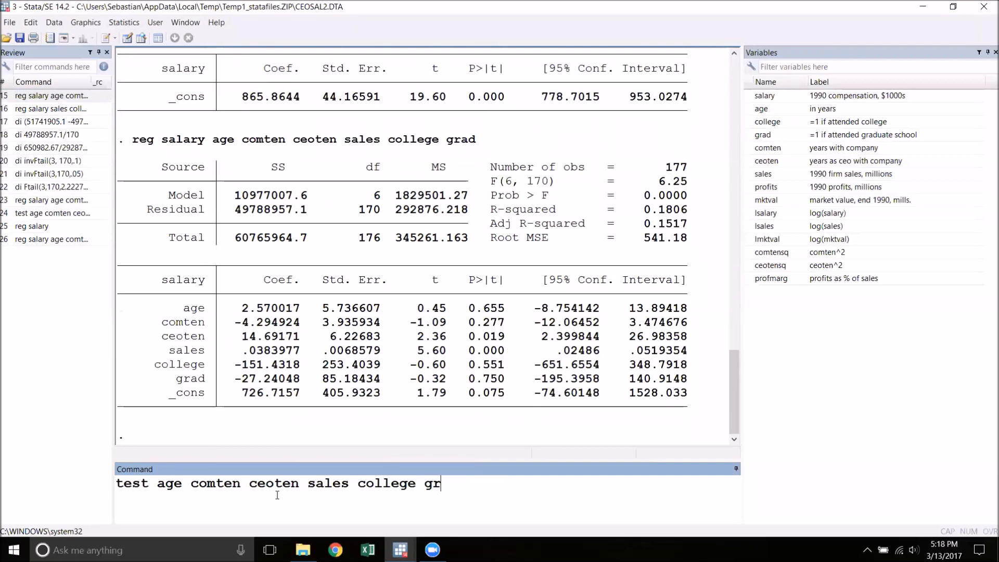